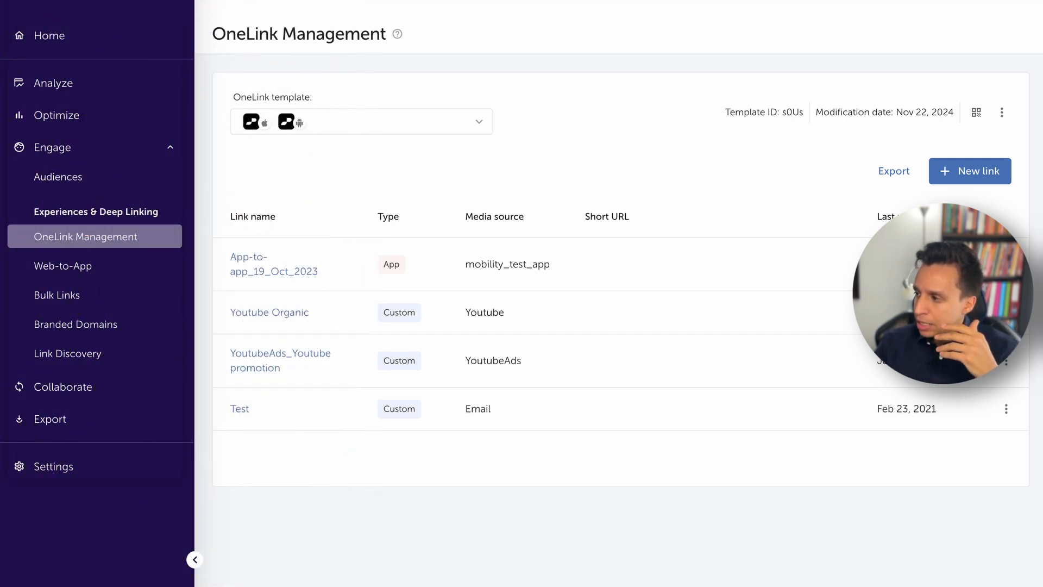
Show the OneLink template options from the three-dot menu next to the template details
left_click(1003, 112)
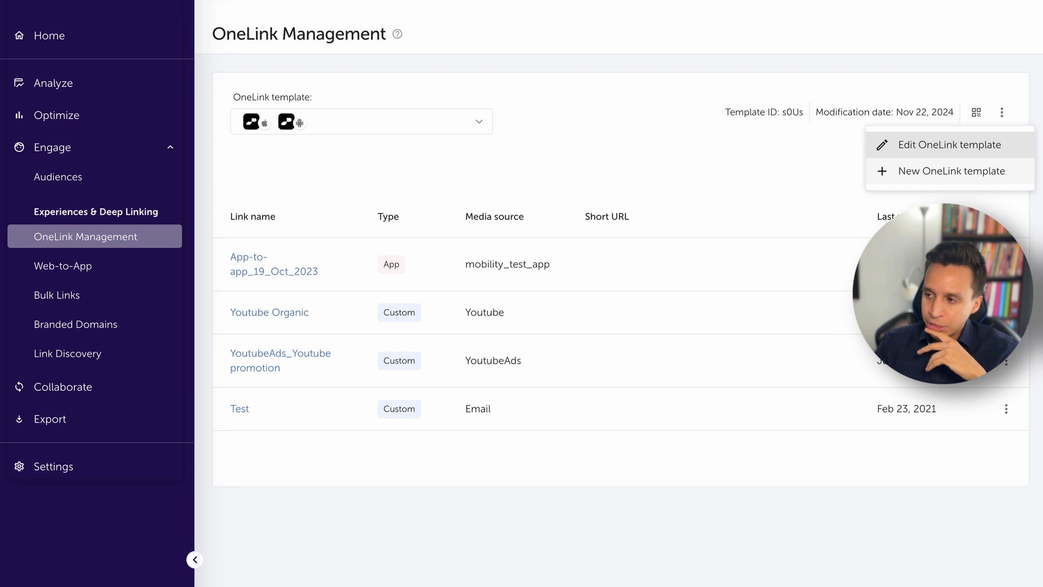
Begin a new OneLink template, enter the name 'OneLink Demo' and move to app selection
left_click(950, 171)
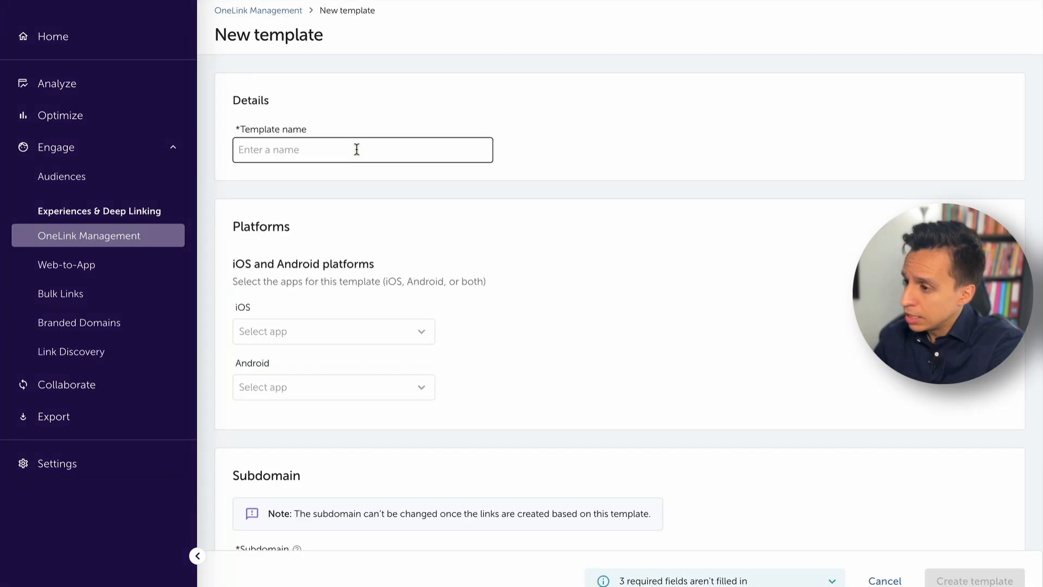
type("OneLink Demo")
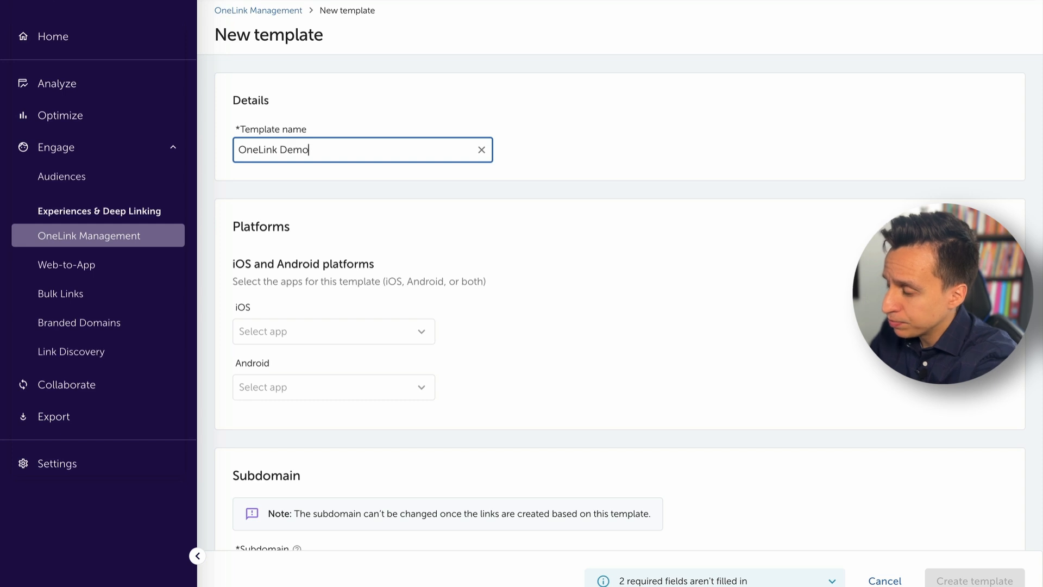
left_click(333, 331)
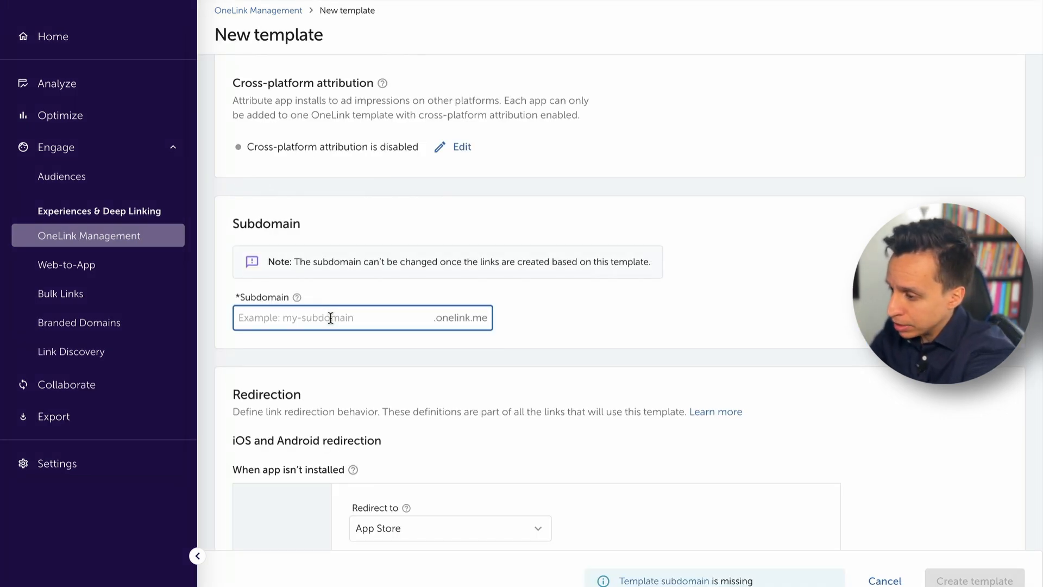
Enter 'ru-onelink-demo' in the template's Subdomain field
type("ru-onelink-demo")
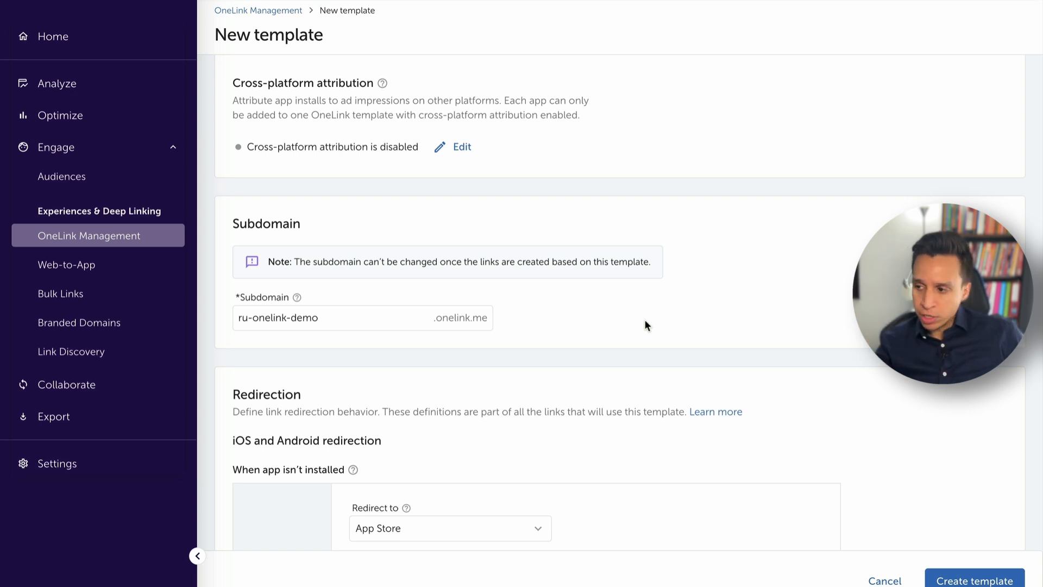
scroll("down", 3)
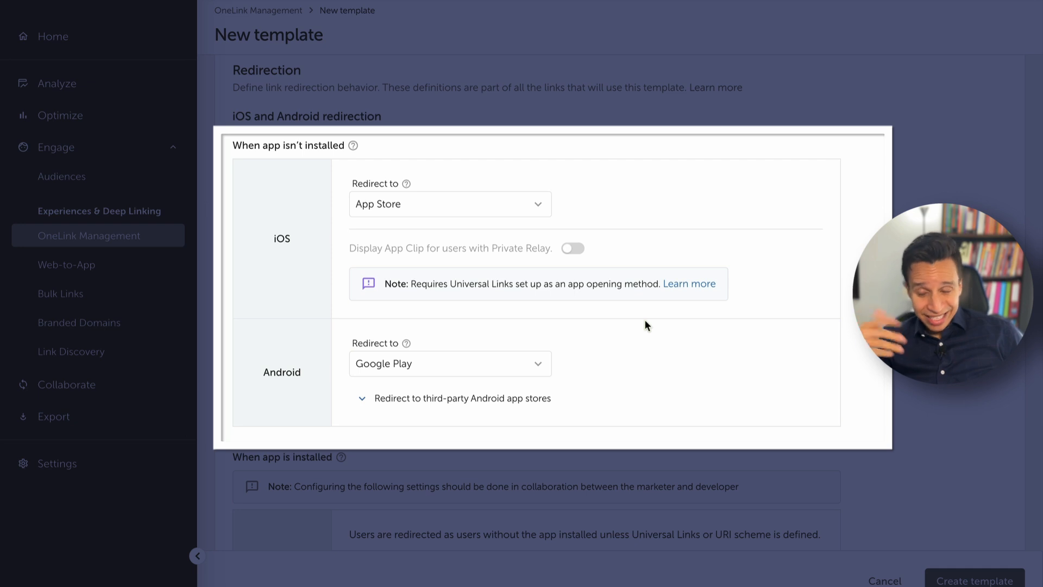
left_click(449, 203)
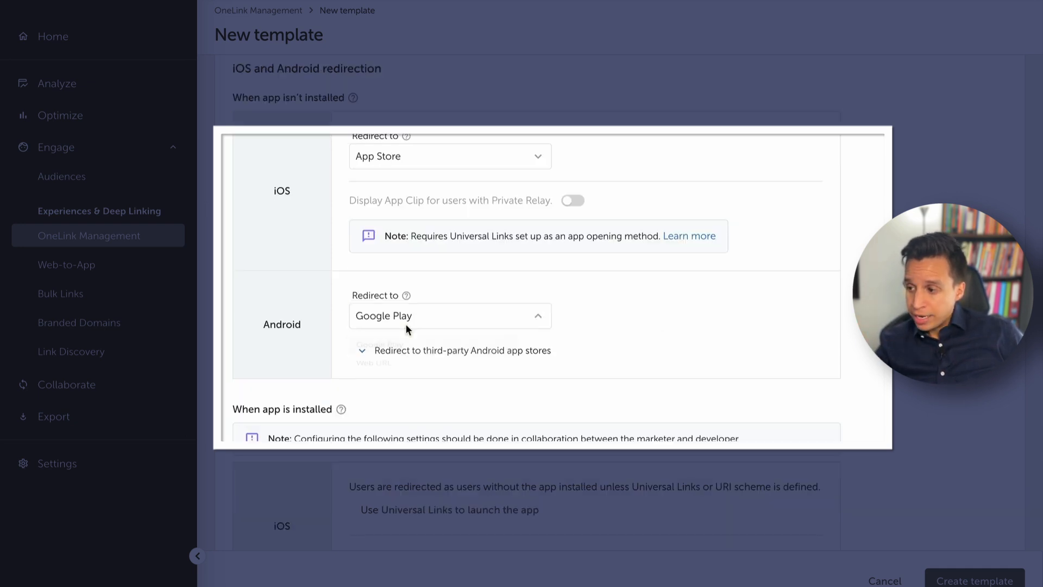
left_click(455, 351)
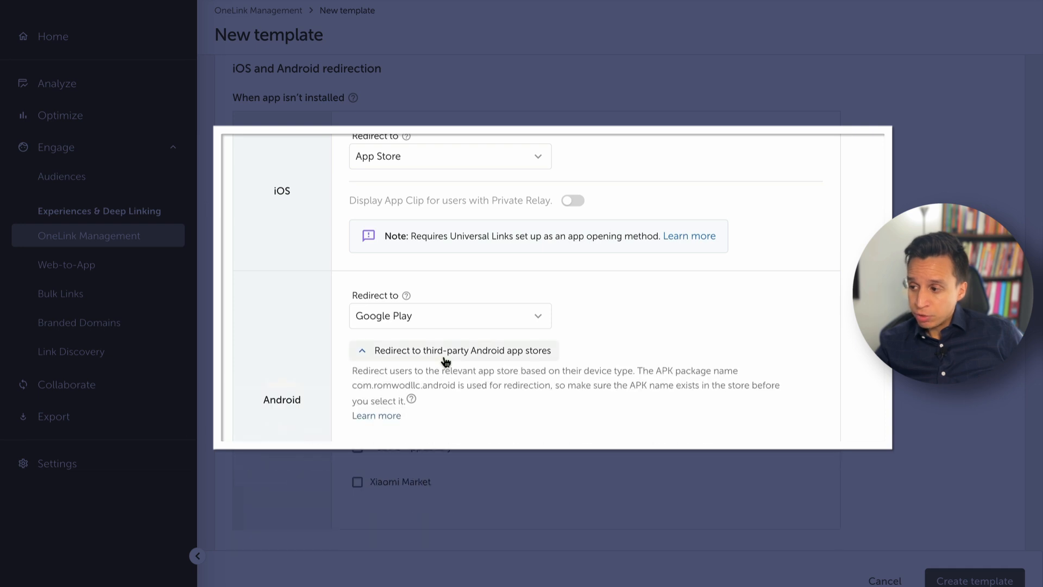
scroll("down", 3)
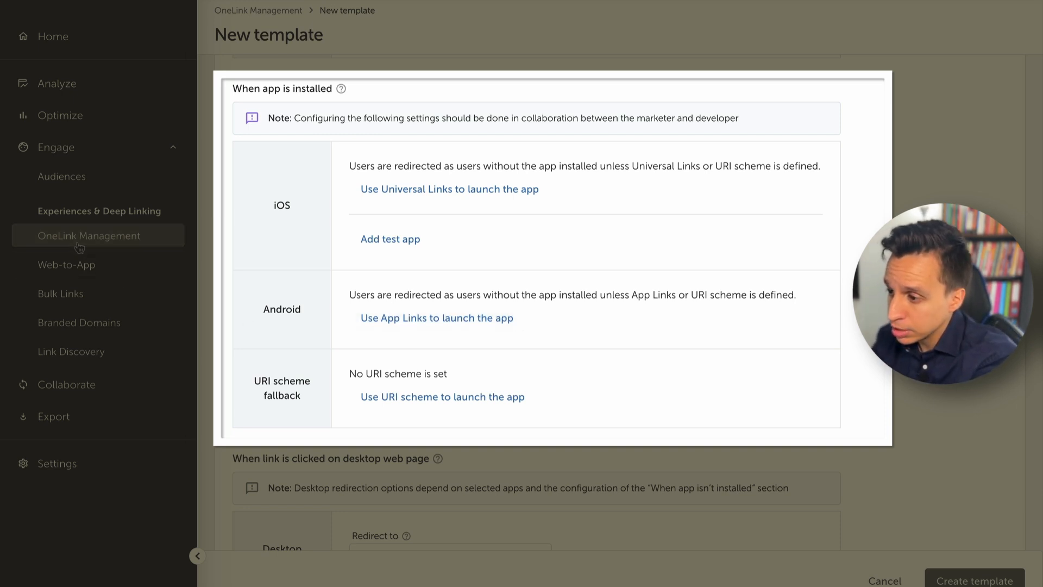
Launch installed iOS apps via Universal Links with Team ID BCXYY9HCL3 and save
left_click(449, 189)
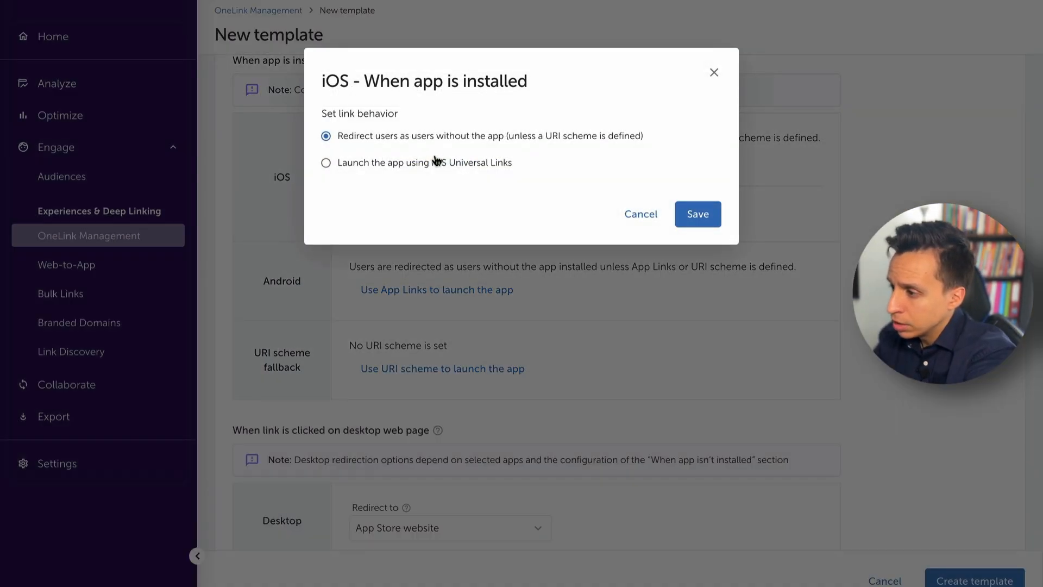
left_click(325, 162)
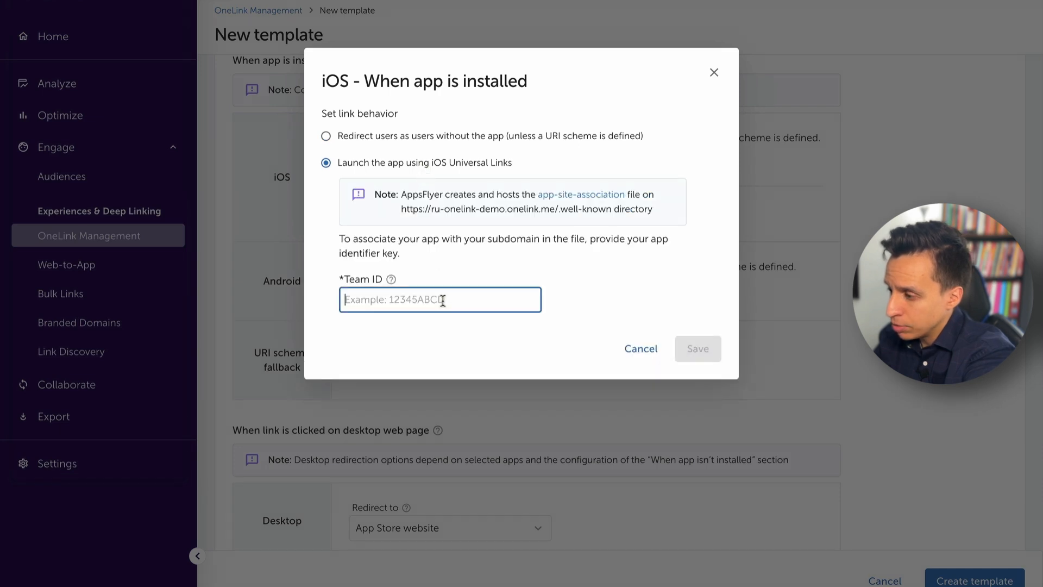
type("BCXYY9HCL3")
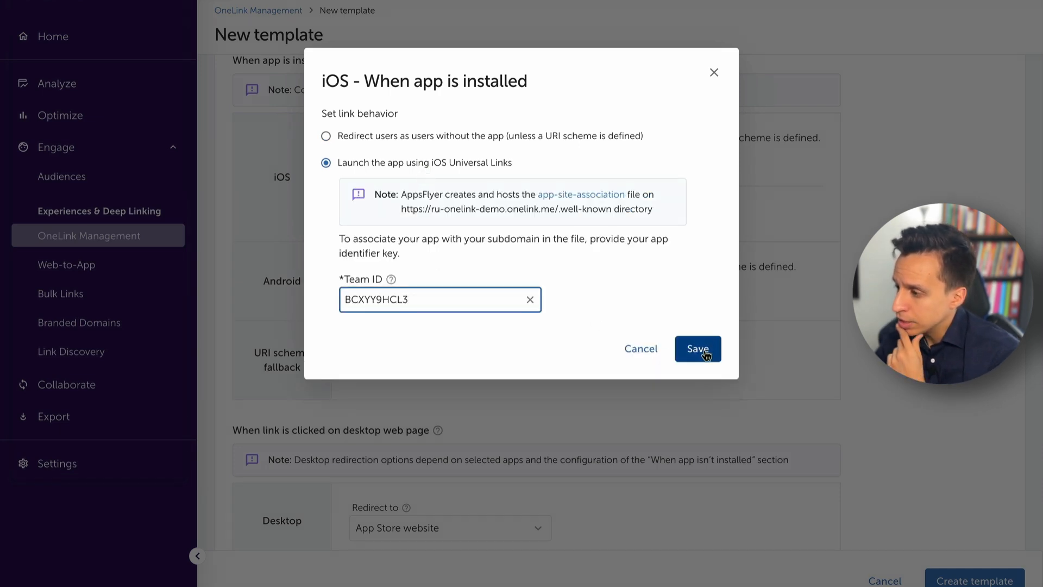
left_click(697, 349)
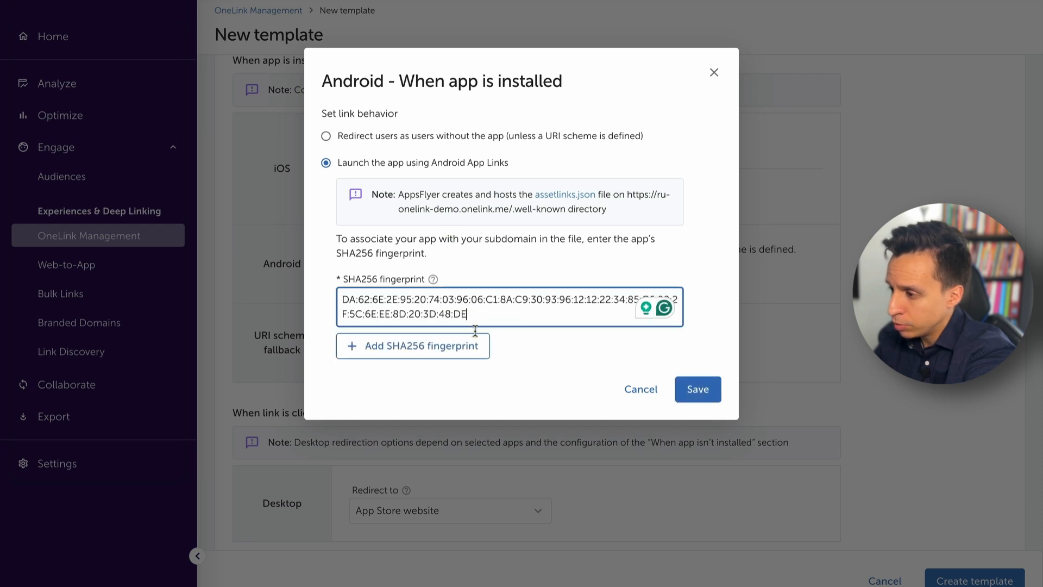
Save Android App Links with two SHA256 fingerprints and dismiss the AndroidManifest snippet notice
left_click(413, 346)
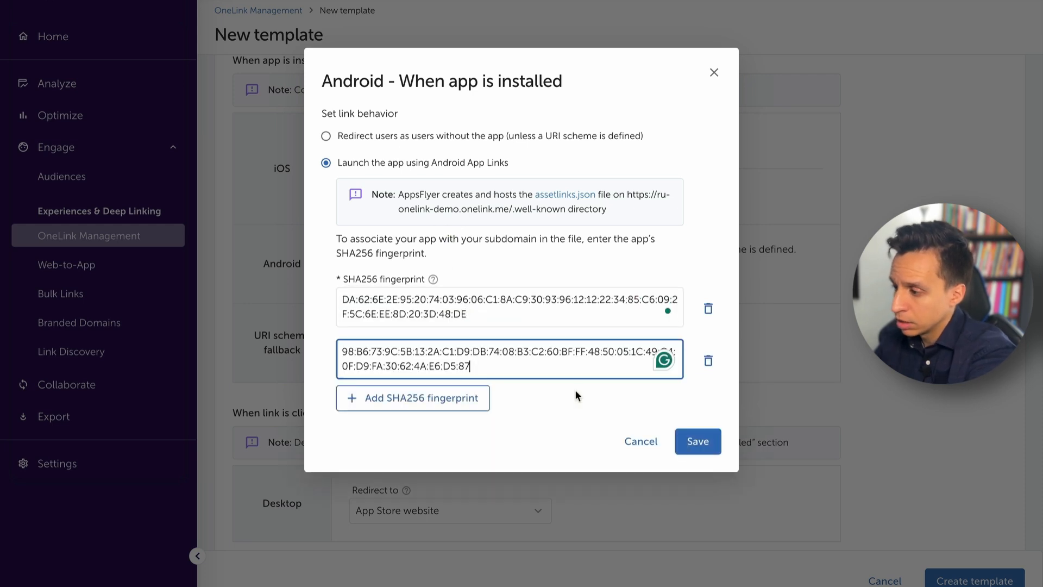
left_click(697, 441)
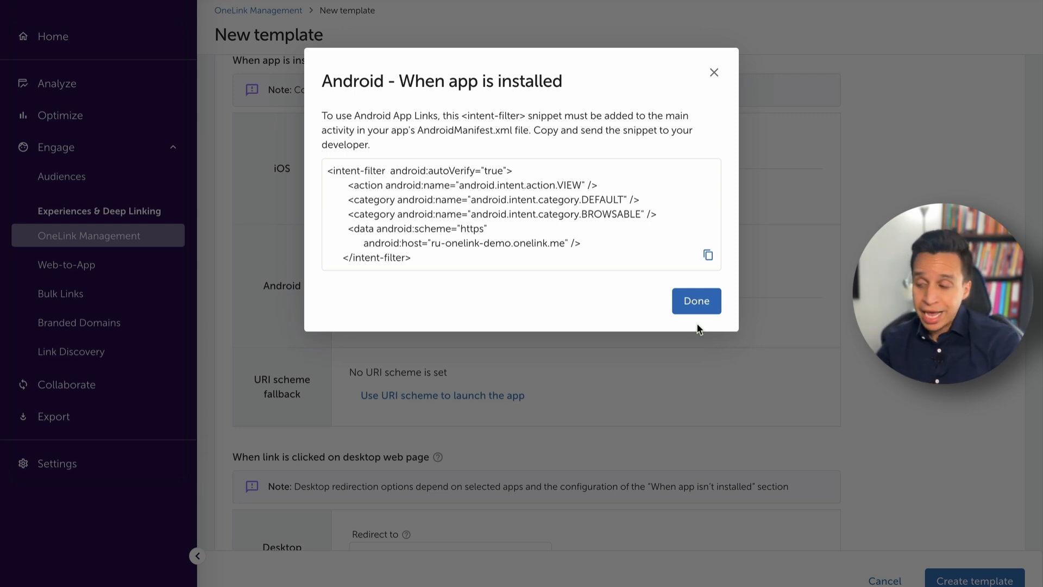
left_click(695, 301)
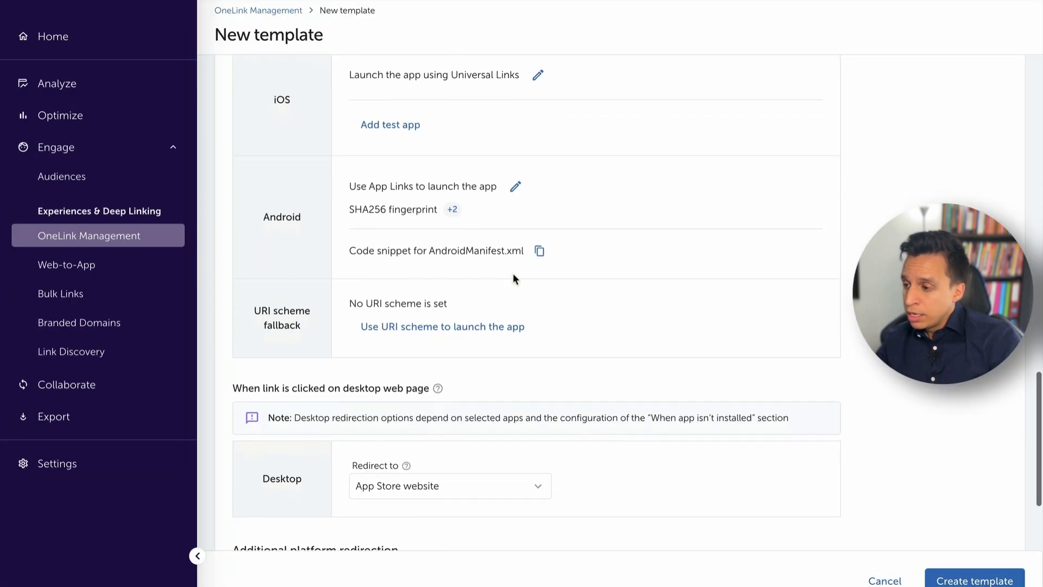
scroll("down", 3)
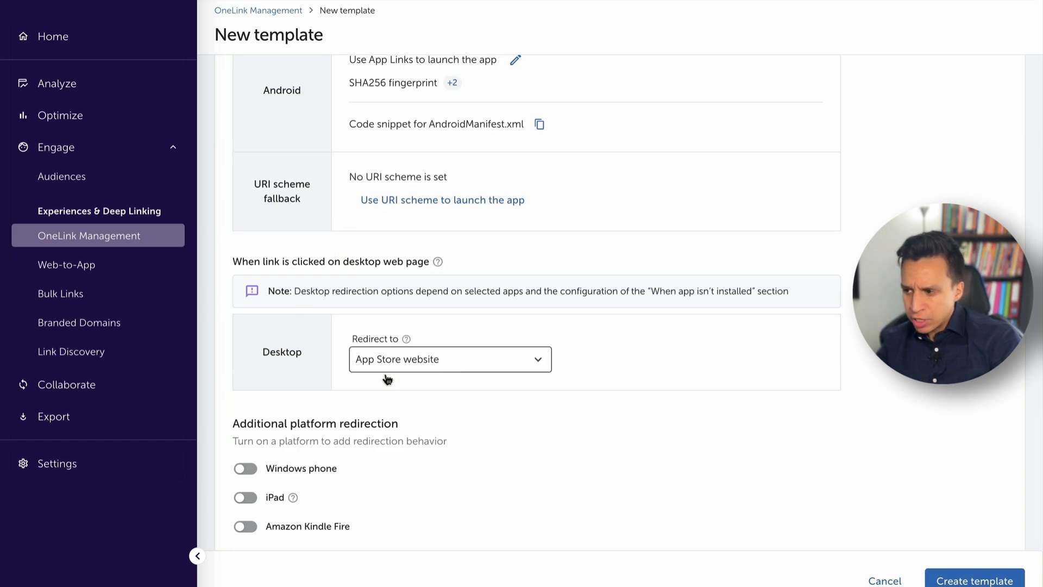
mouse_move(450, 368)
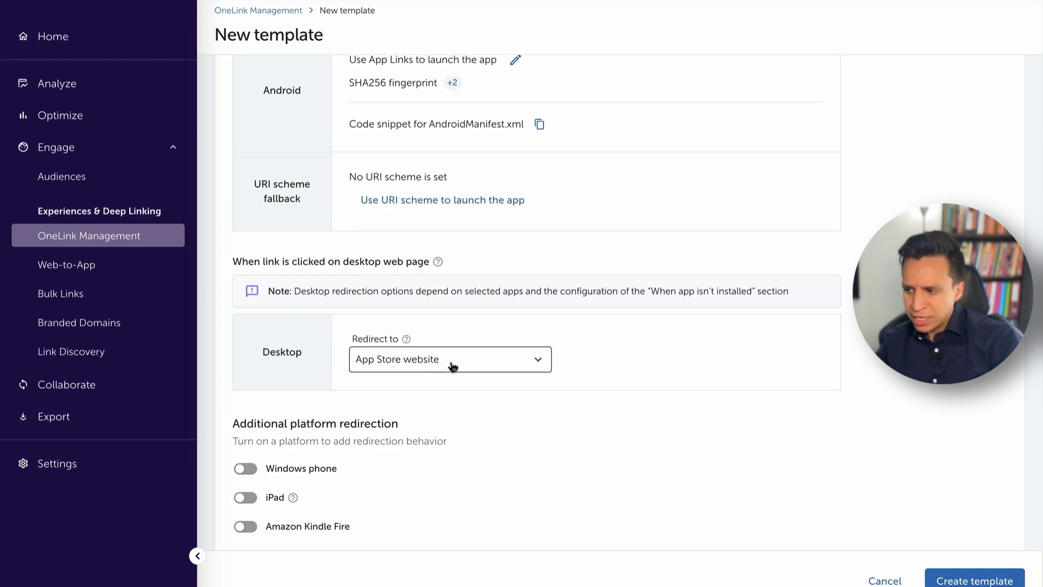
left_click(450, 359)
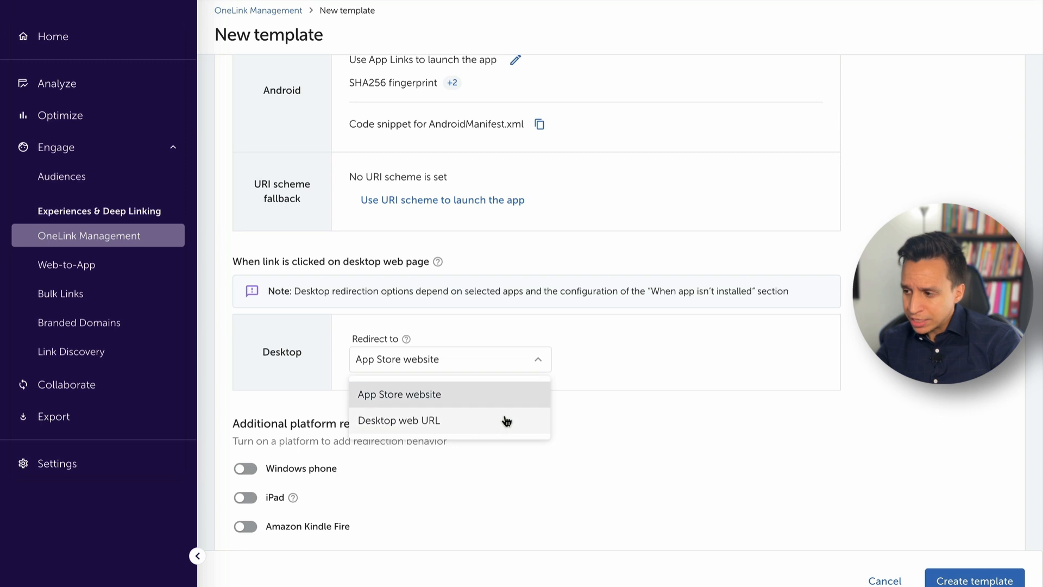
left_click(399, 393)
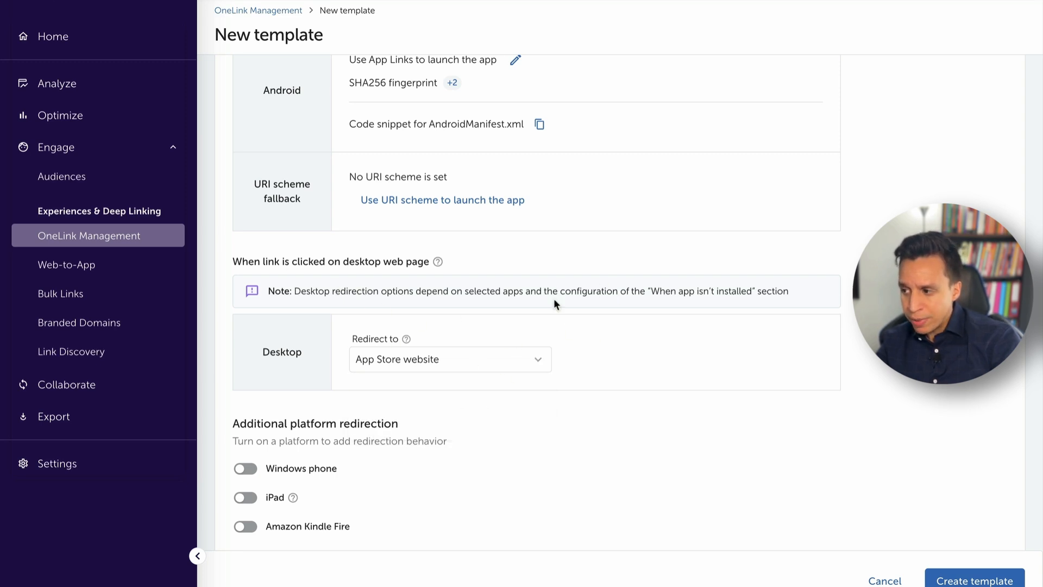
scroll("down", 3)
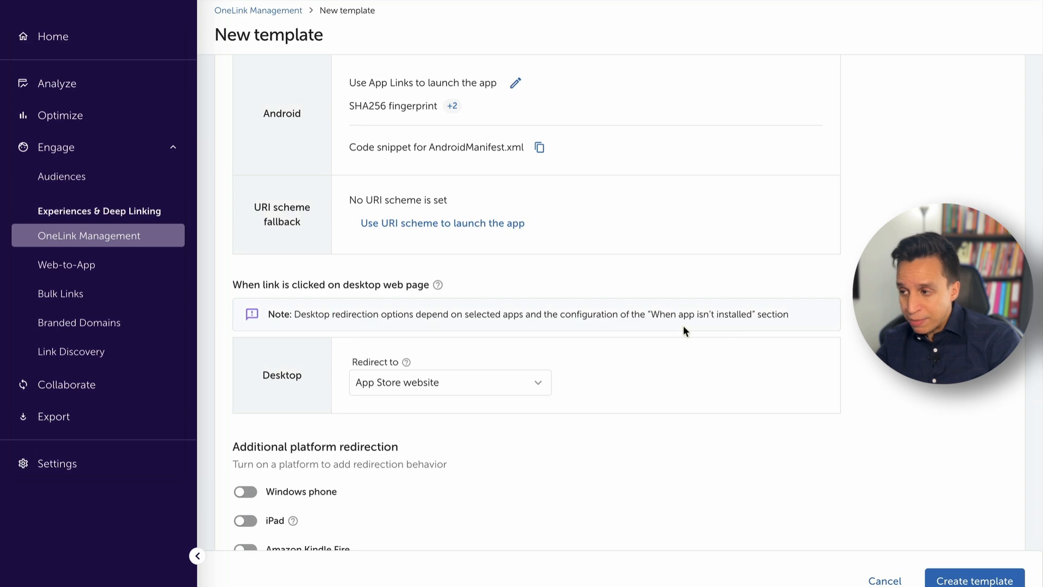
scroll("up", 3)
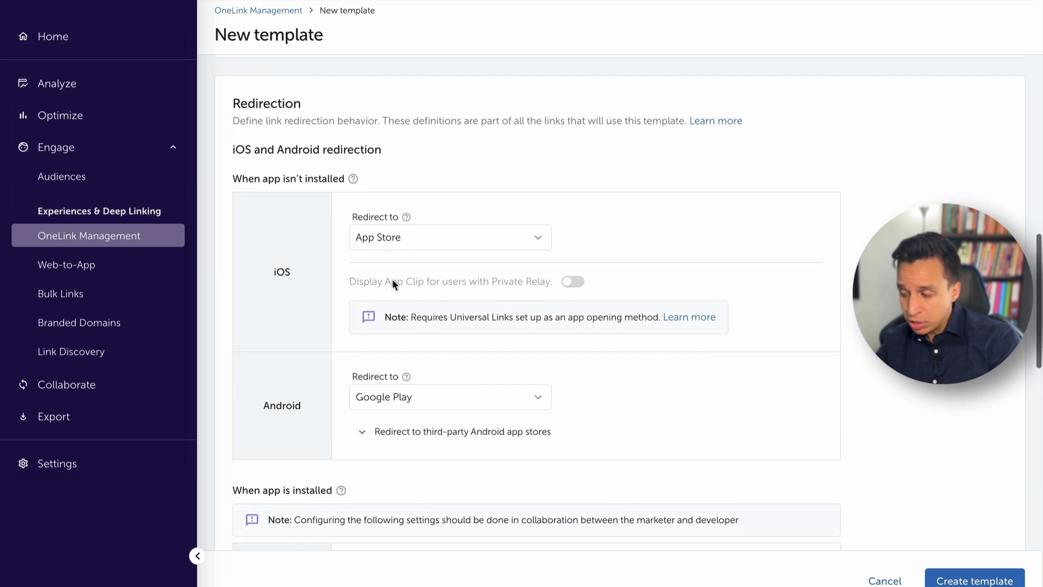
scroll("down", 3)
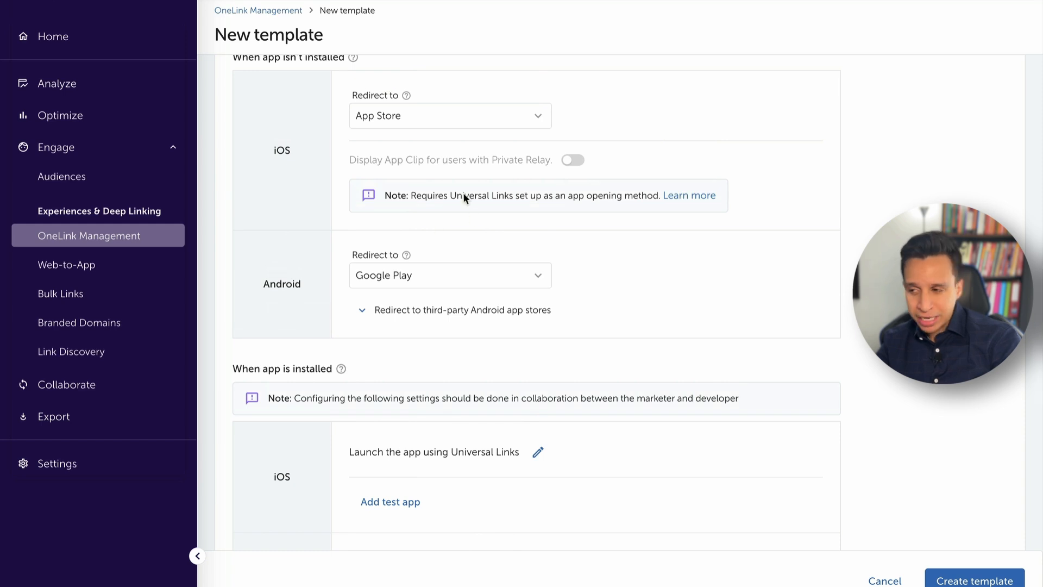
scroll("up", 3)
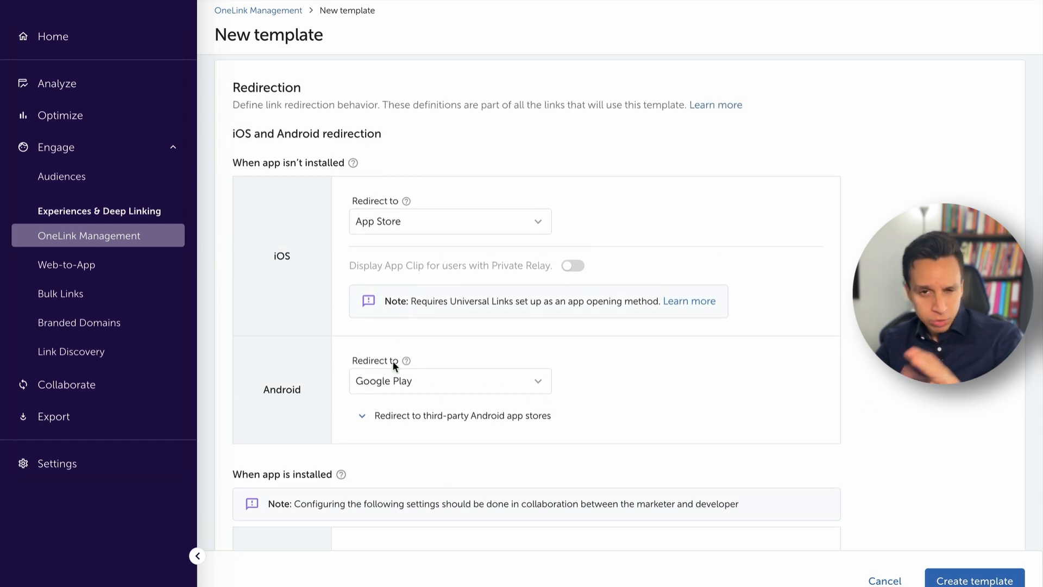
scroll("down", 3)
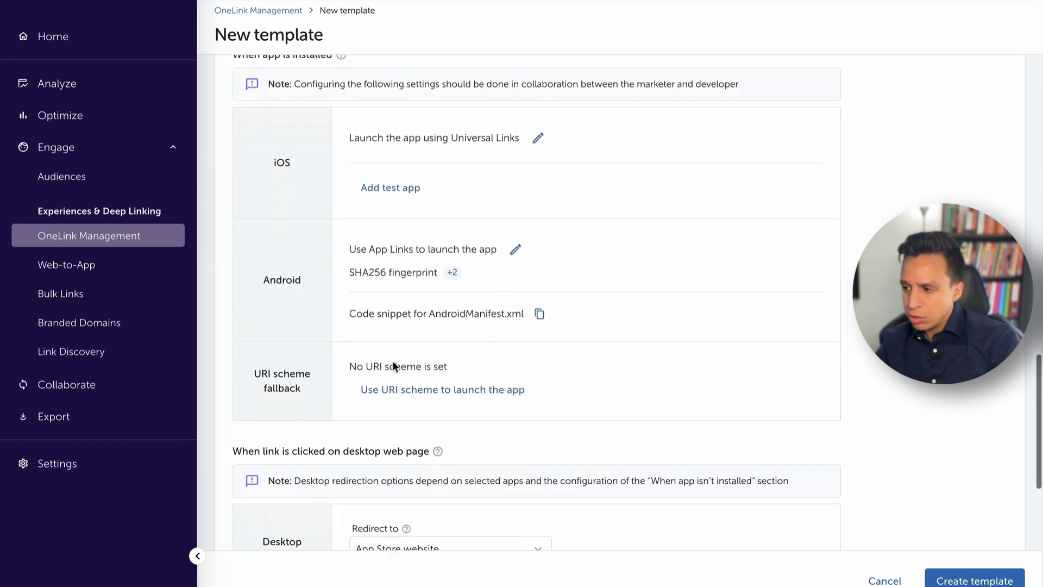
scroll("down", 3)
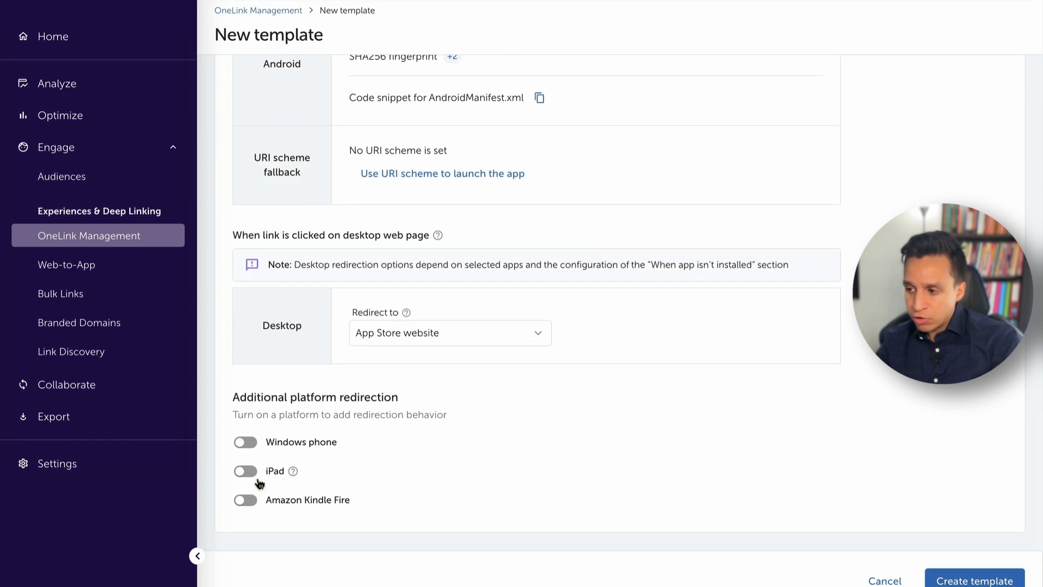
mouse_move(326, 481)
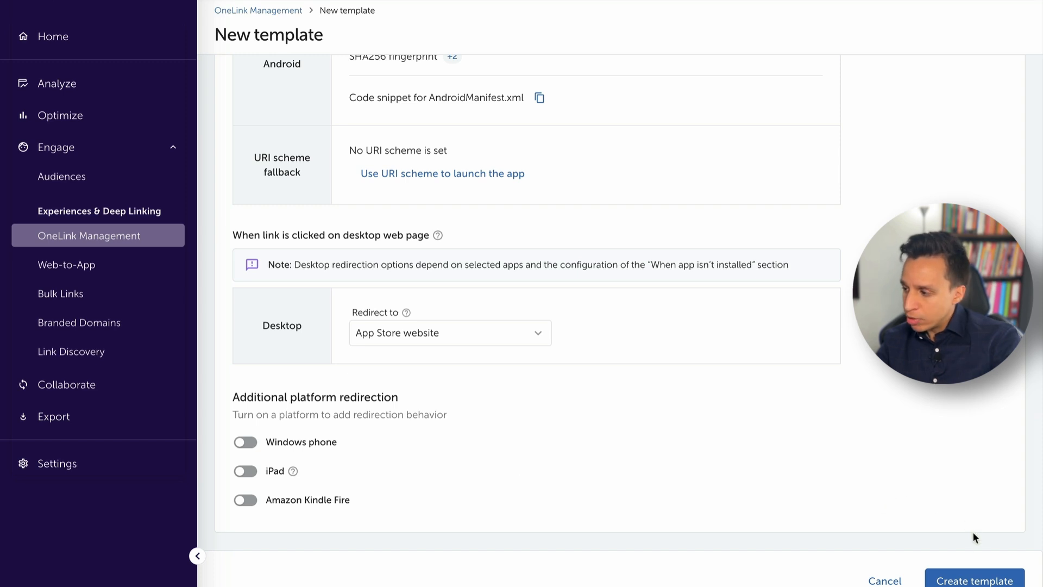
Create the template, then start a custom-experience link with media source ru-demo
left_click(974, 579)
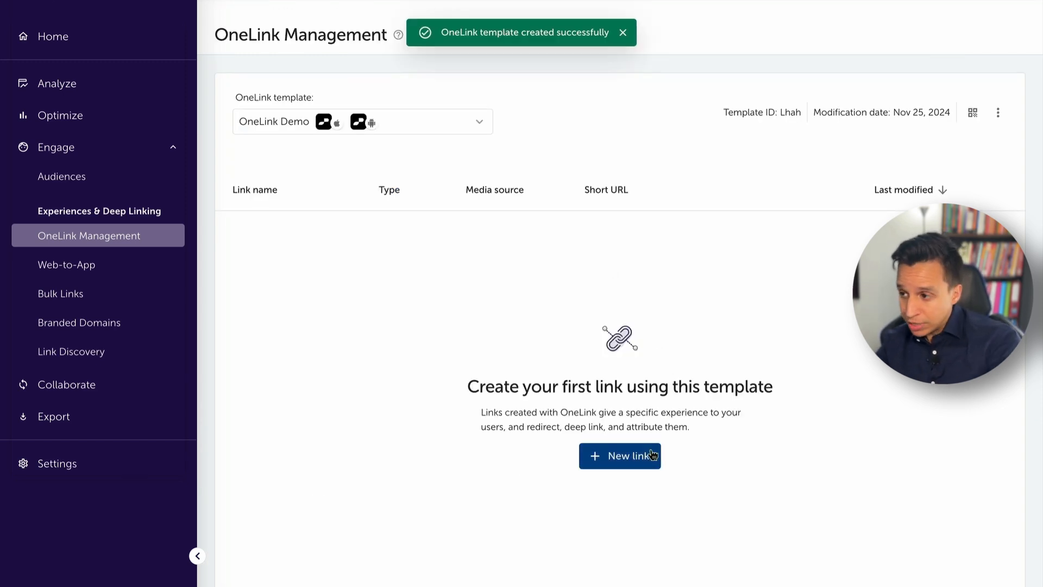
left_click(619, 455)
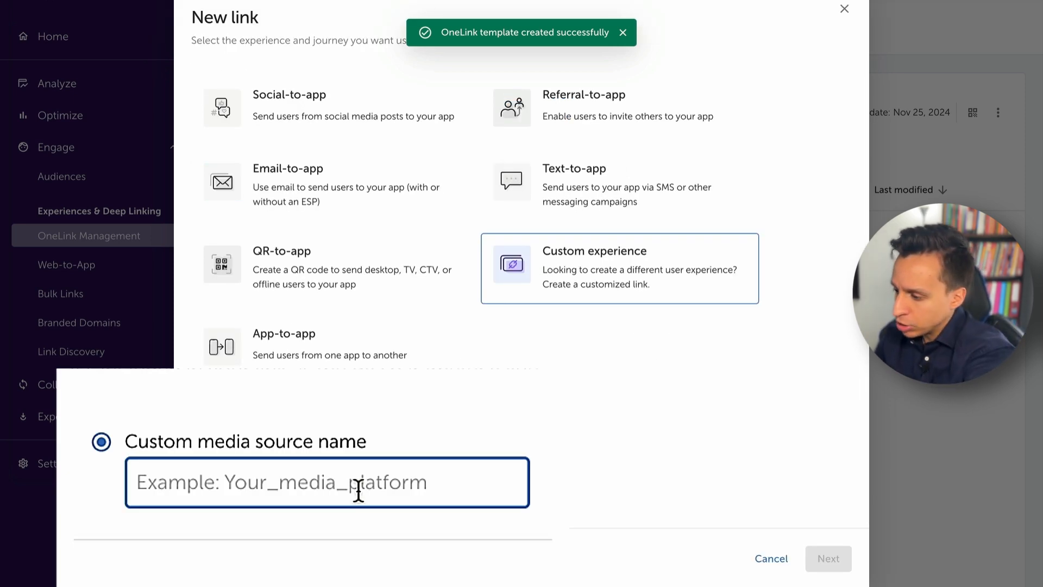
type("ru-demo")
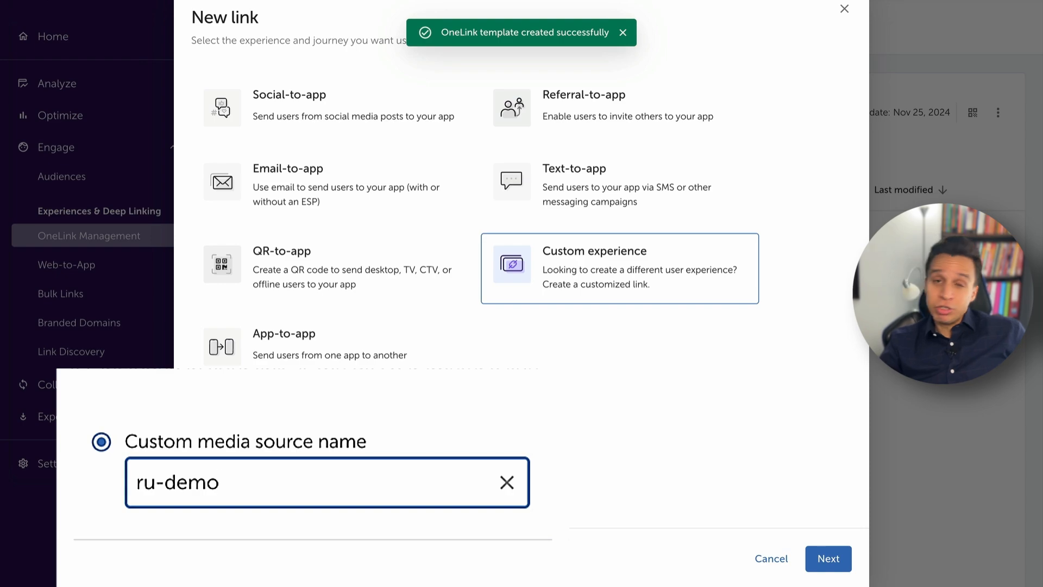
left_click(828, 558)
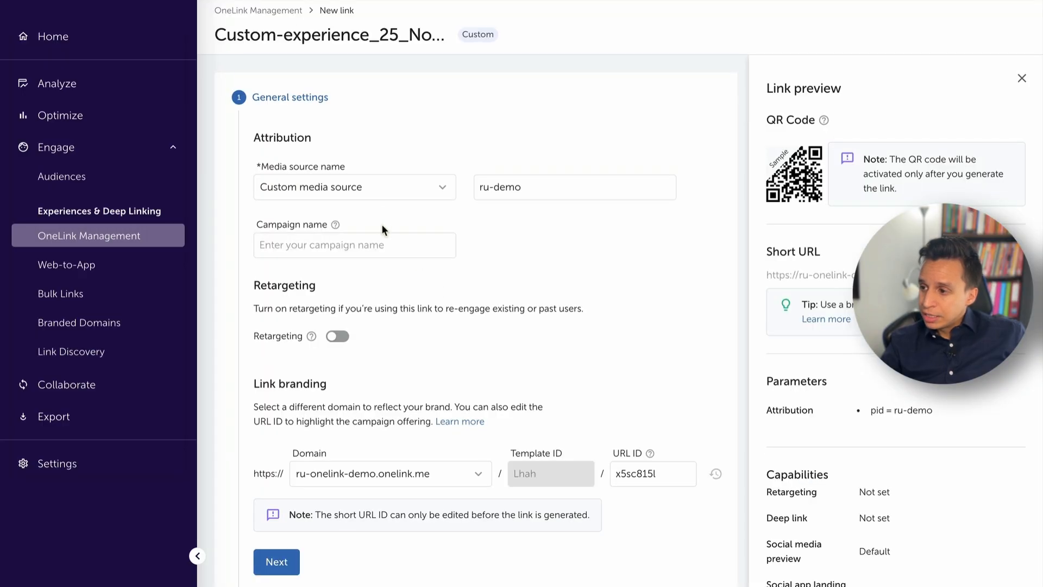
Enter campaign name 'AppsFlyer Demo', briefly toggle Retargeting on and back off
left_click(354, 244)
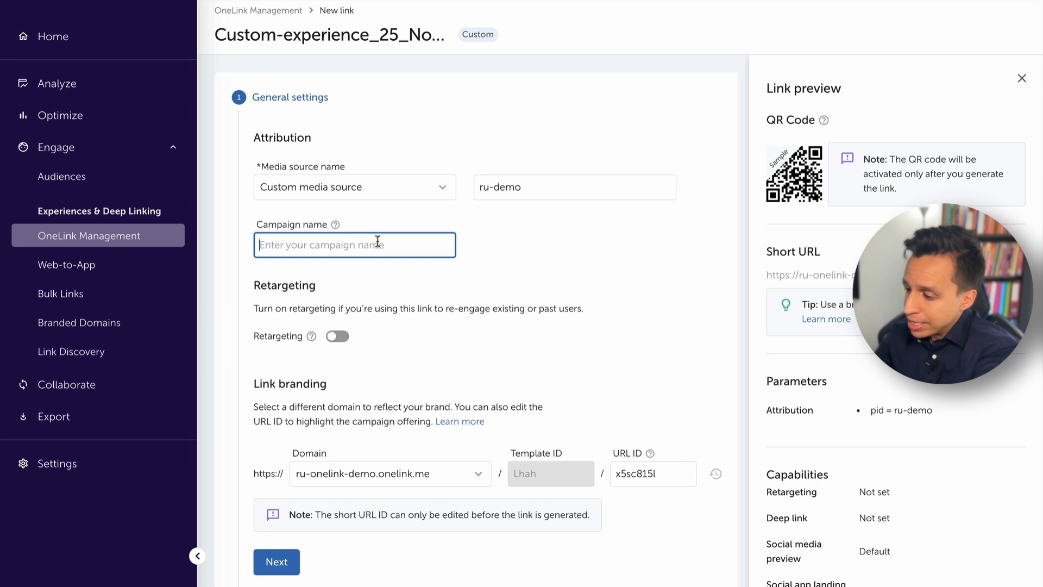
type("AppsFlyer Demo")
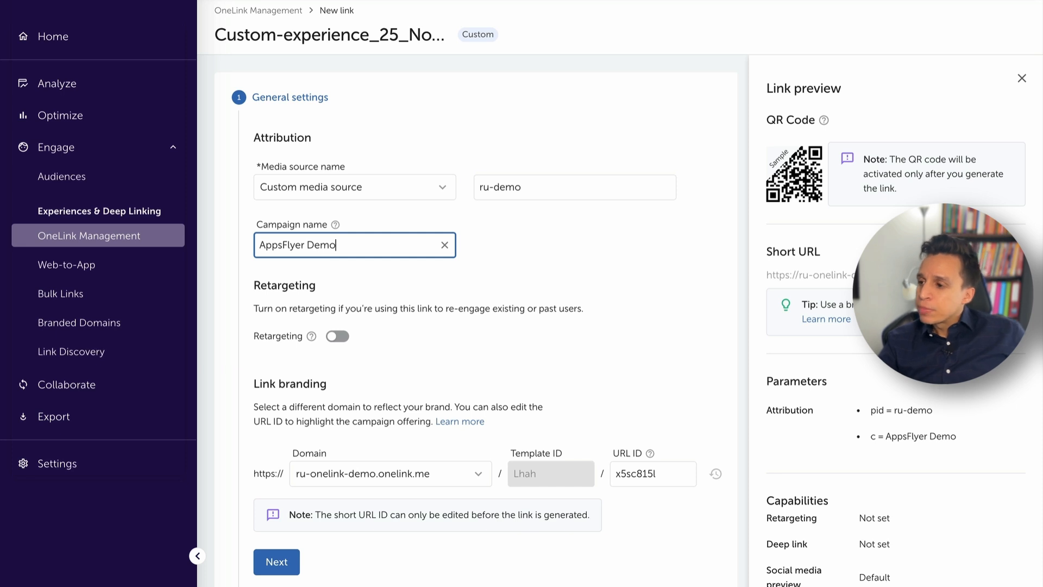
scroll("down", 3)
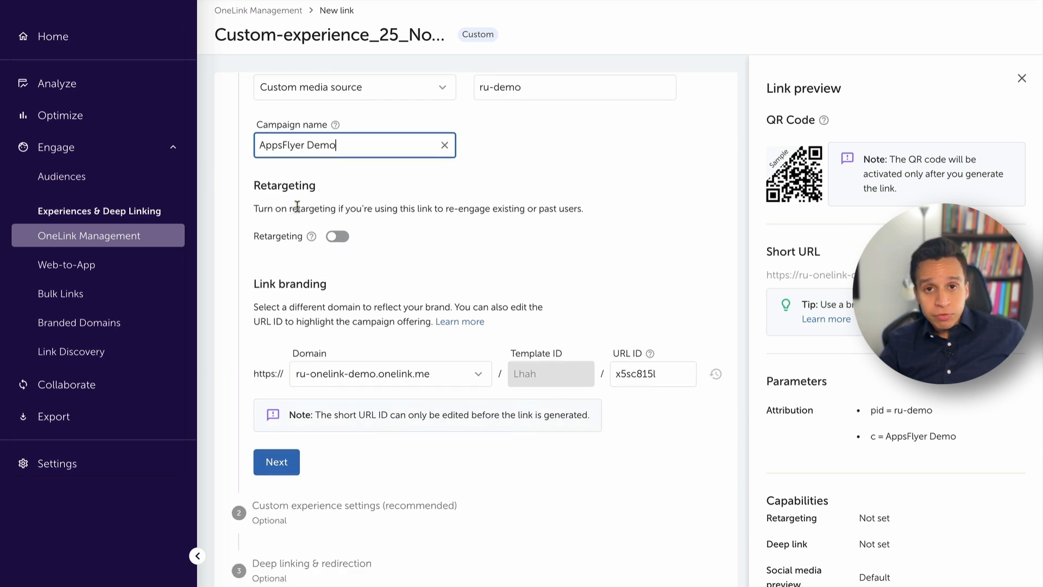
left_click(337, 236)
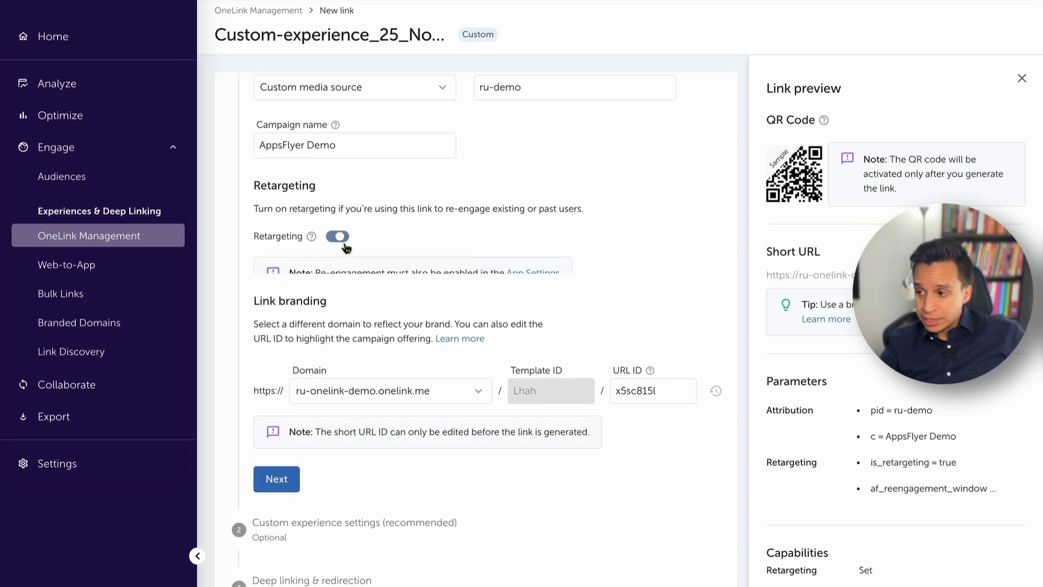
left_click(337, 236)
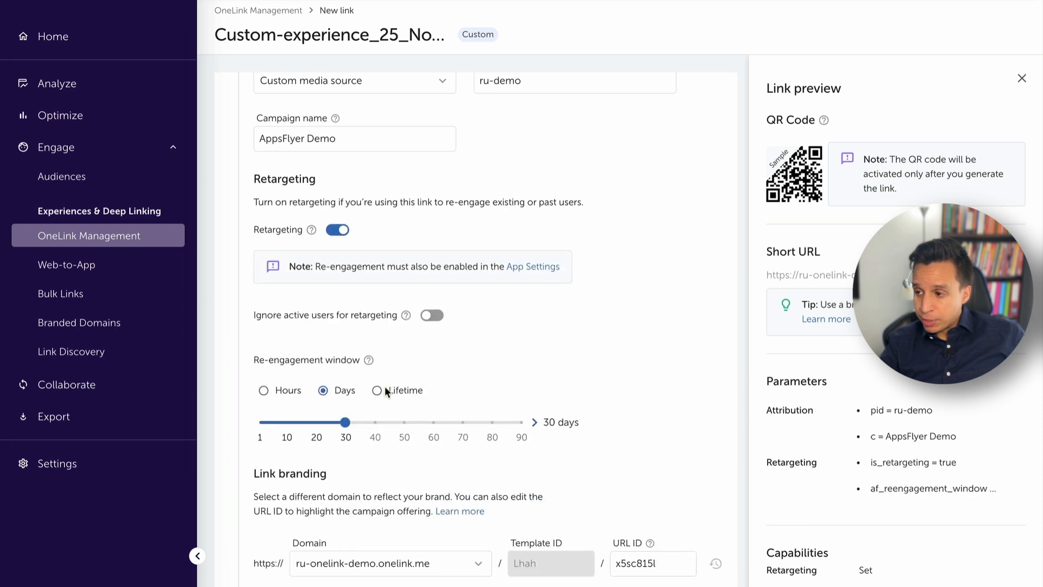
scroll("down", 3)
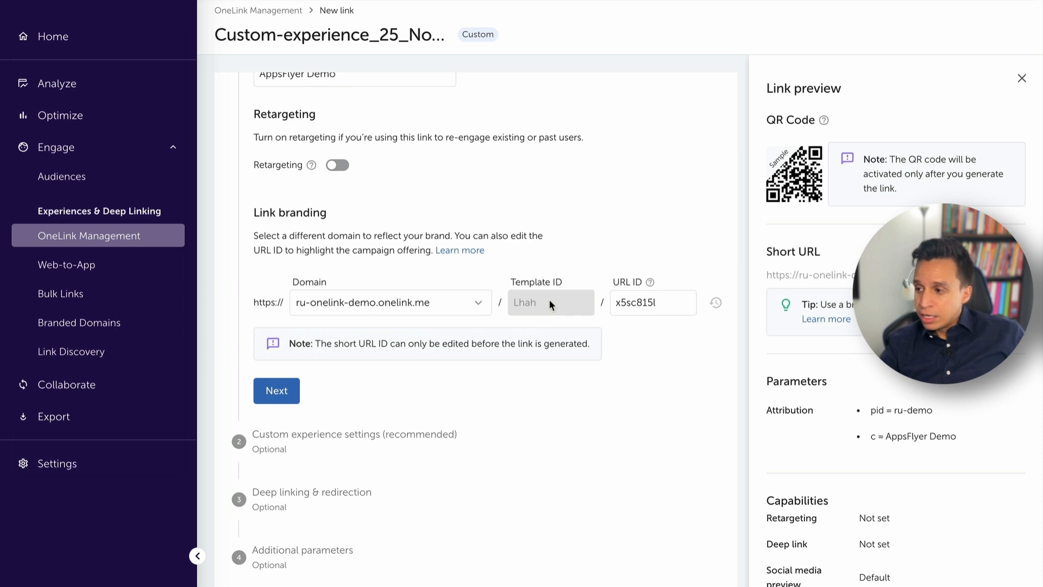
left_click(652, 303)
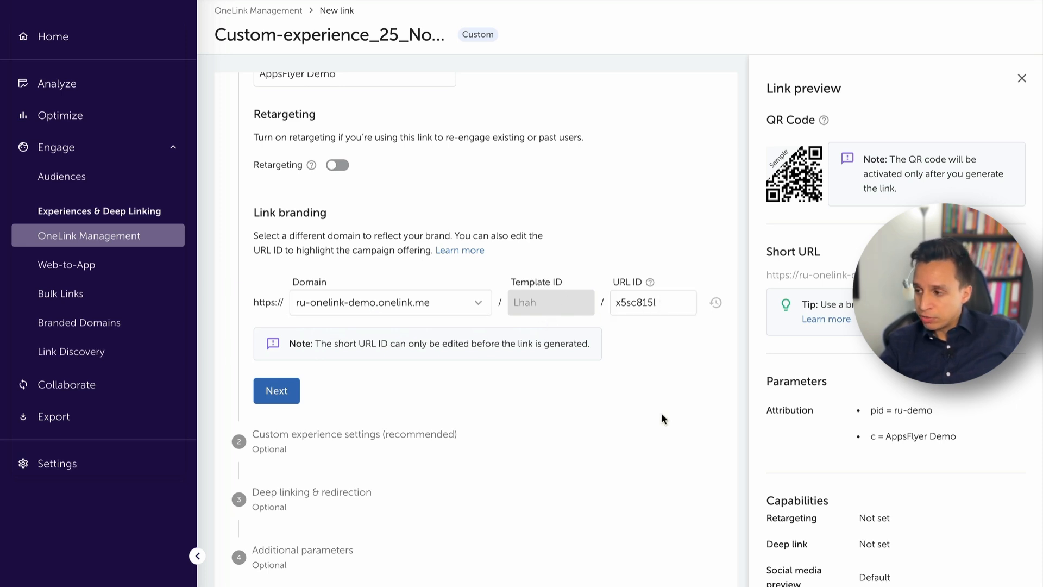
Advance from General settings and review the Social media preview and landing page options
left_click(652, 303)
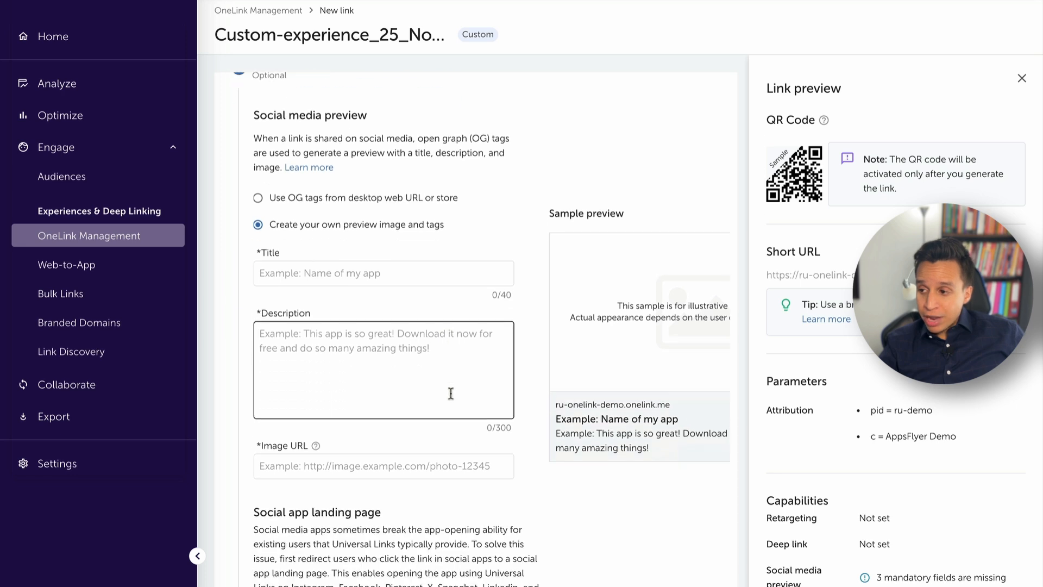
scroll("down", 3)
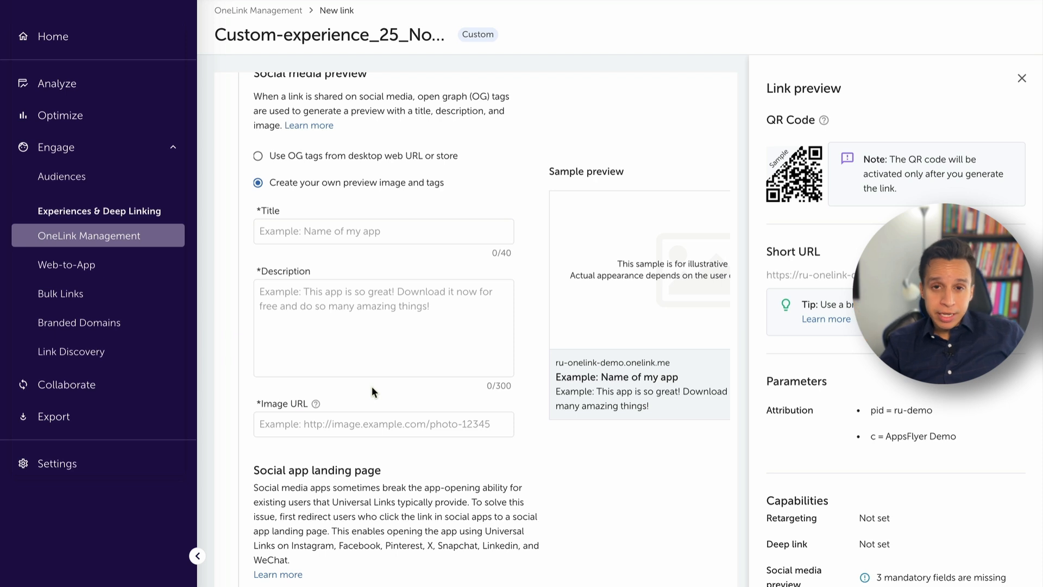
scroll("down", 3)
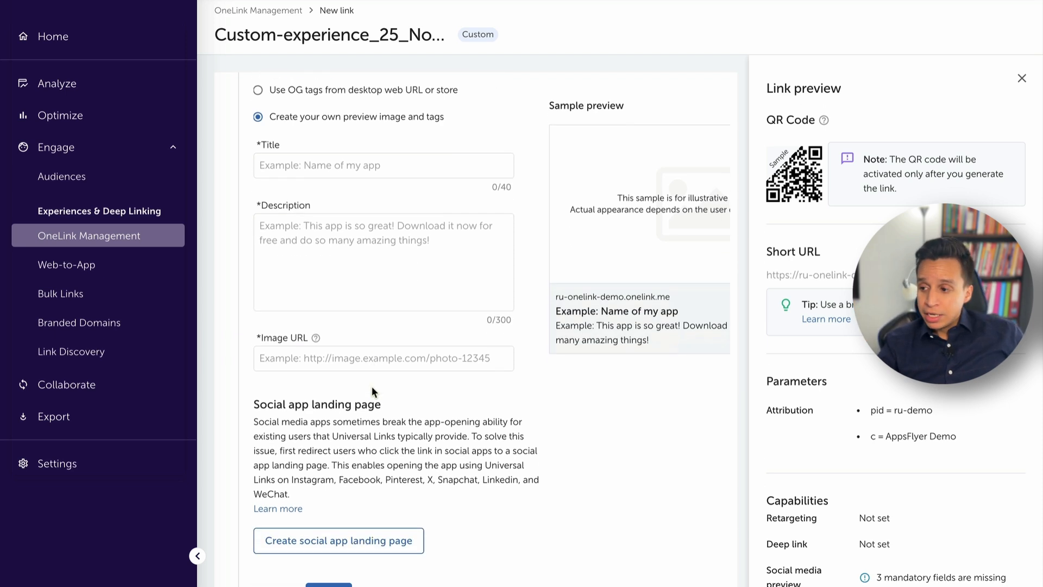
scroll("down", 3)
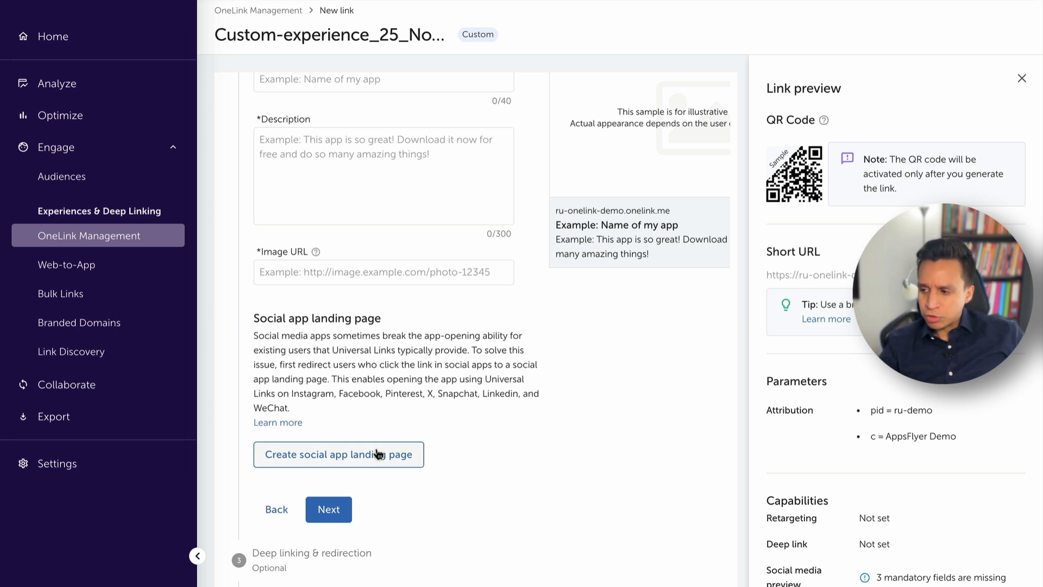
Select 'Use OG tags from desktop web URL or store' for the preview and continue
left_click(338, 455)
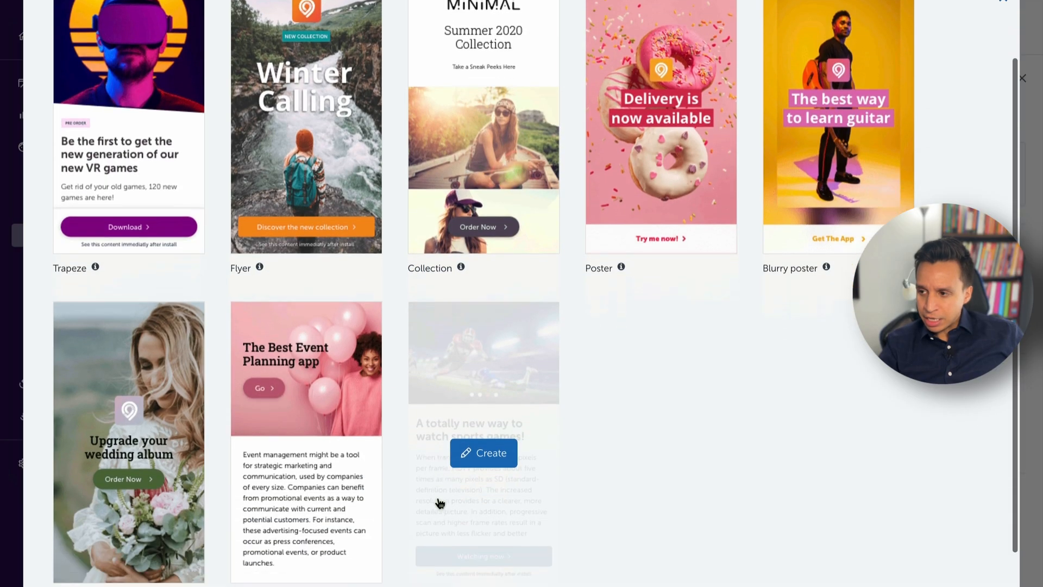
scroll("down", 3)
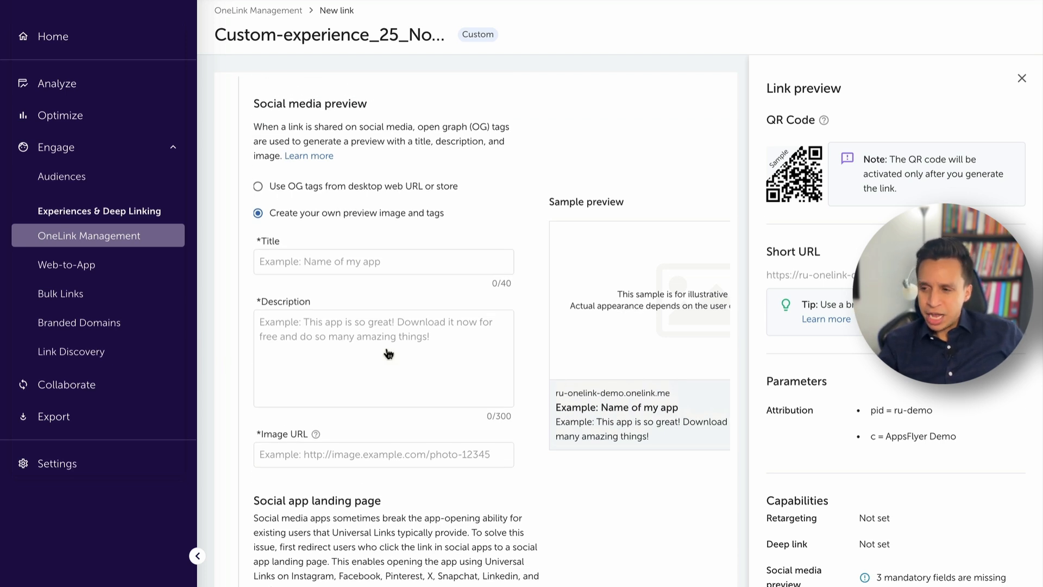
left_click(258, 186)
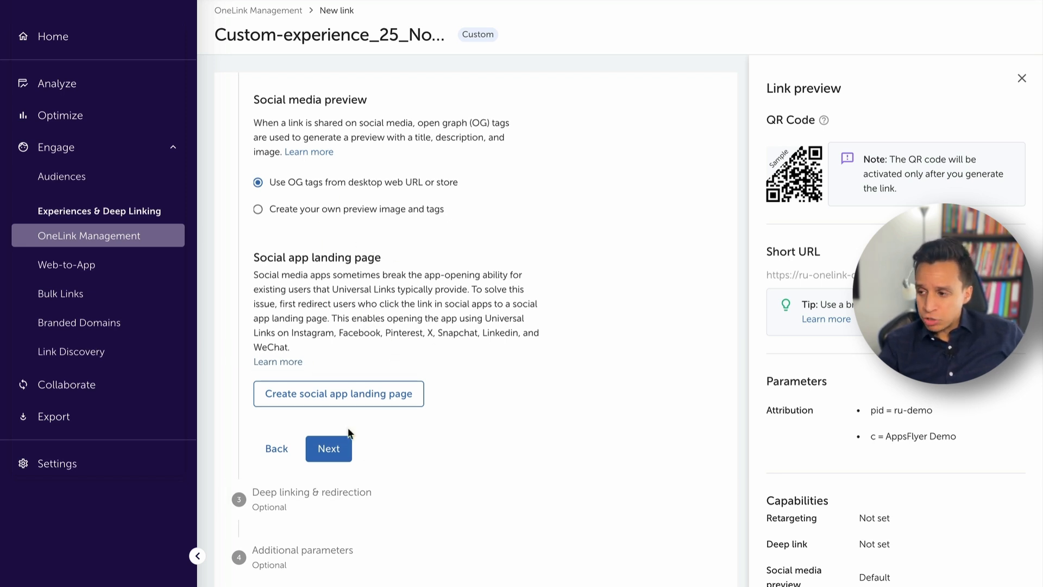
left_click(328, 449)
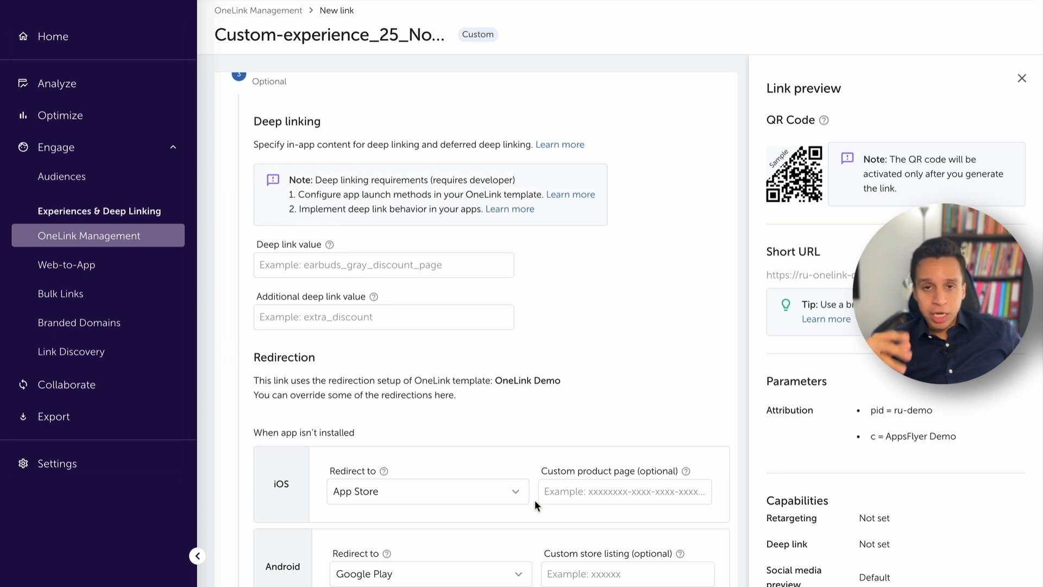
Review Deep linking & redirection defaults unchanged and advance to Additional parameters
left_click(384, 264)
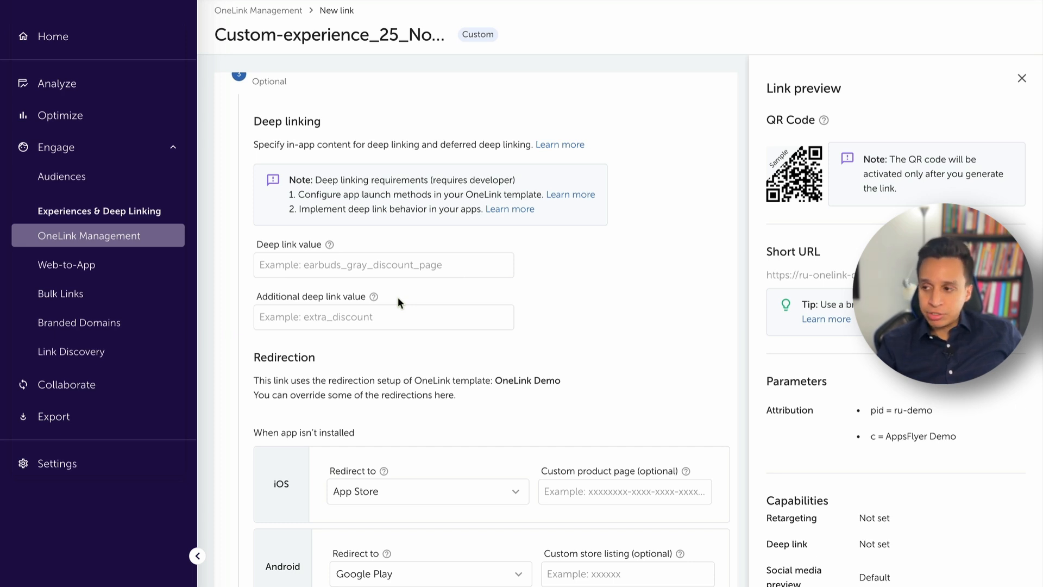
scroll("down", 3)
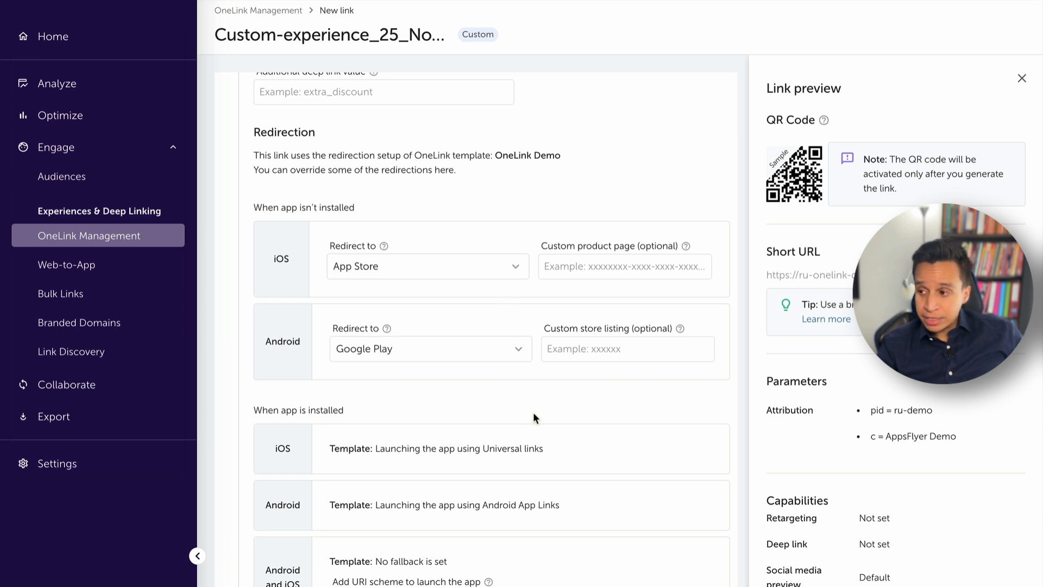
scroll("down", 3)
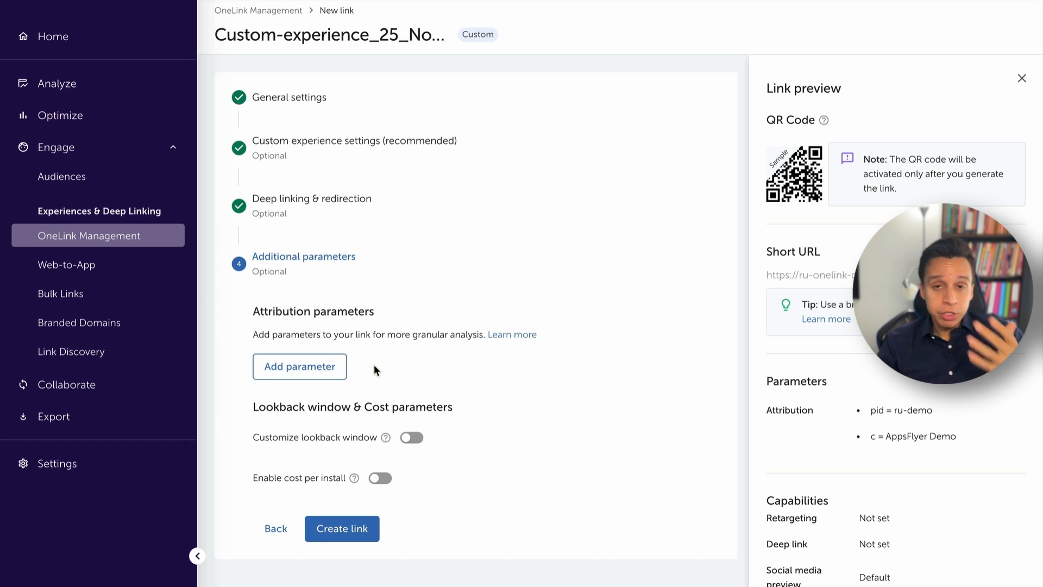
left_click(300, 366)
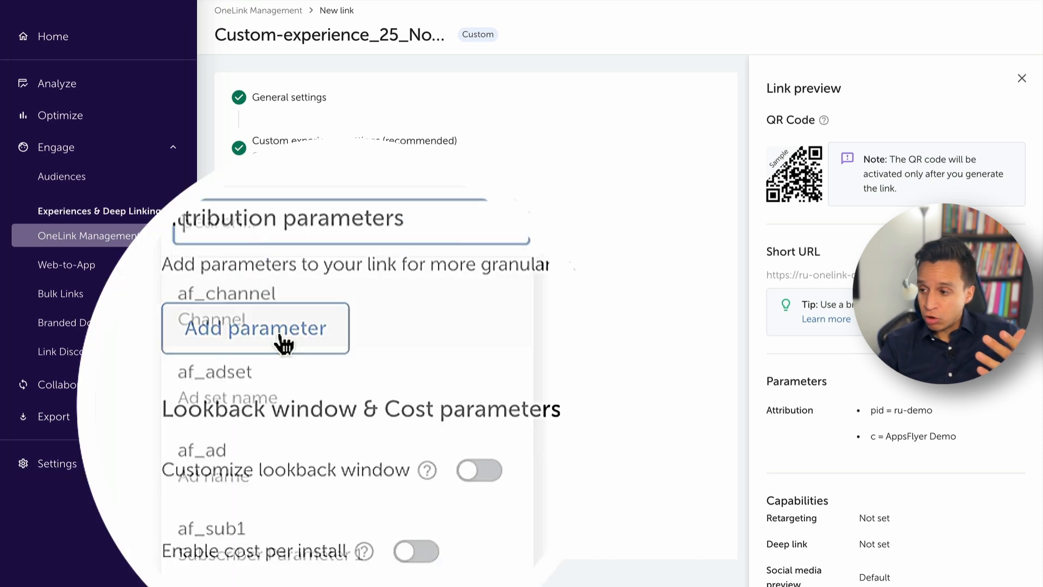
left_click(255, 328)
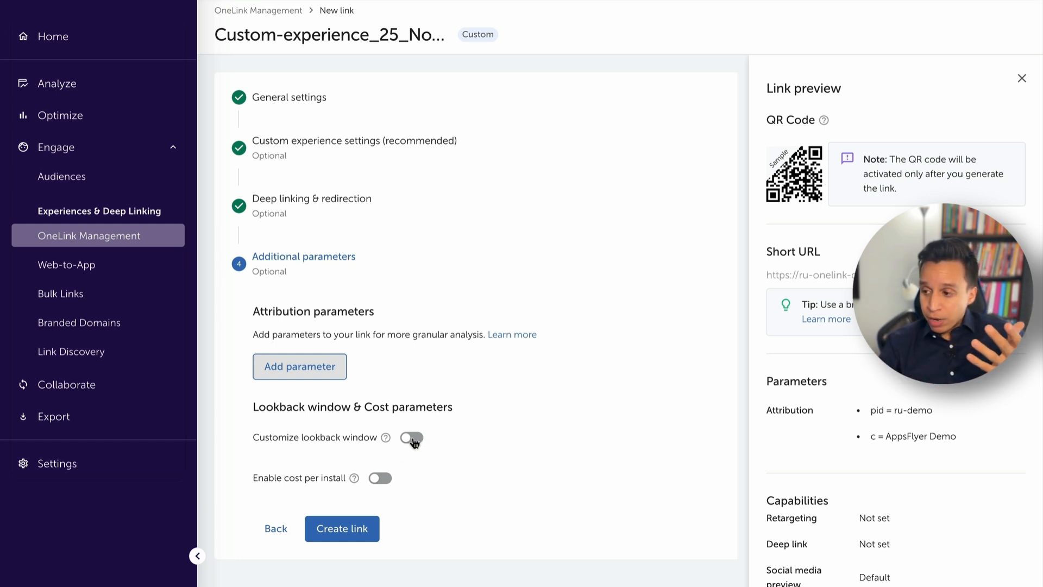
left_click(410, 436)
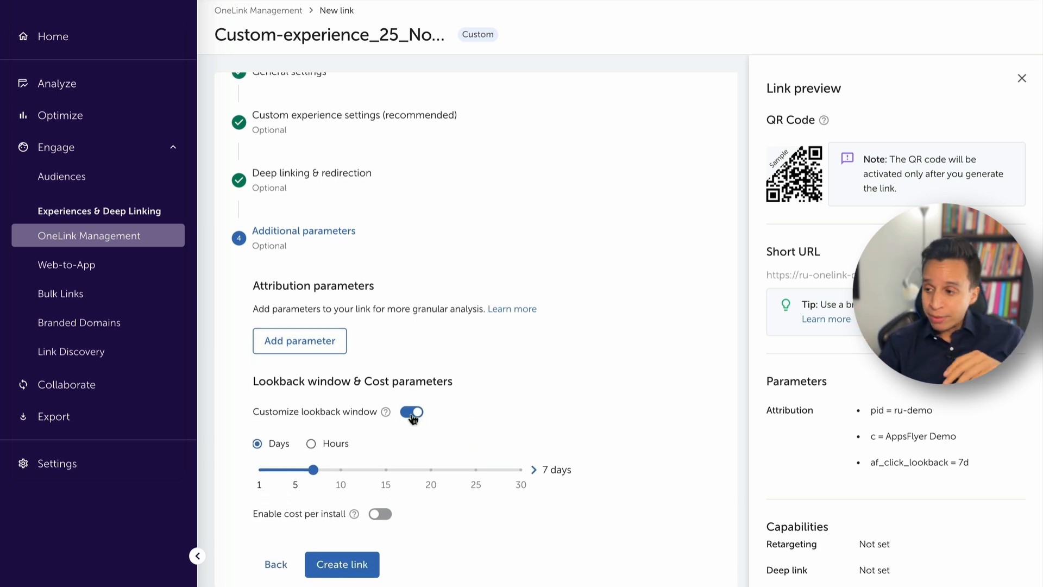
left_click(411, 411)
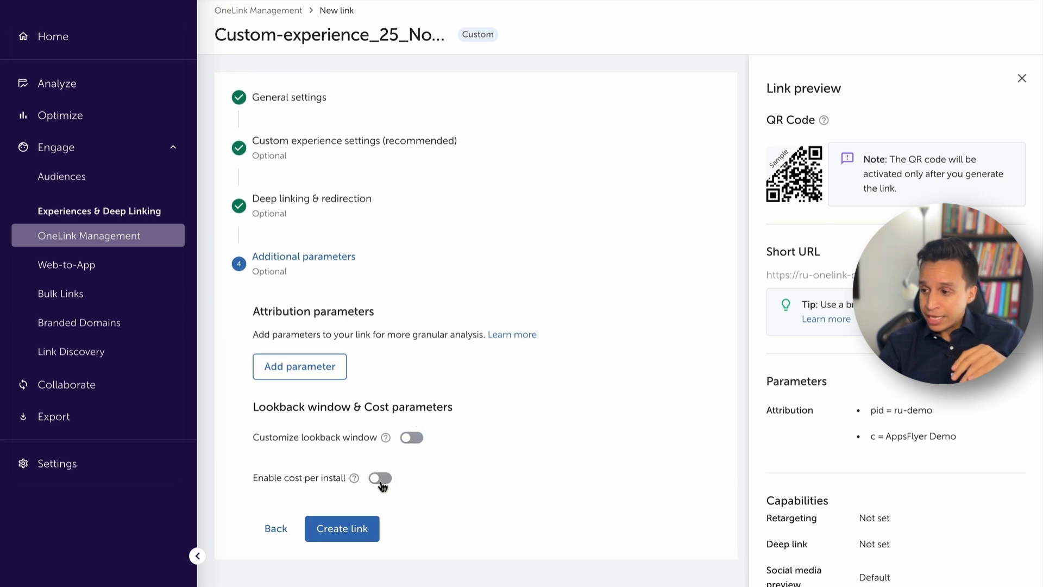
left_click(380, 478)
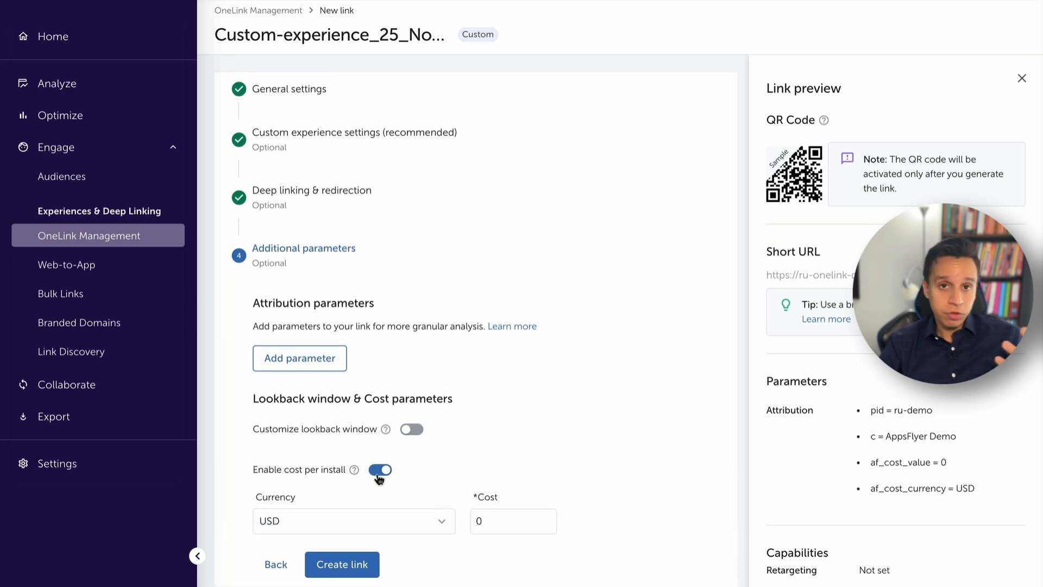
left_click(381, 470)
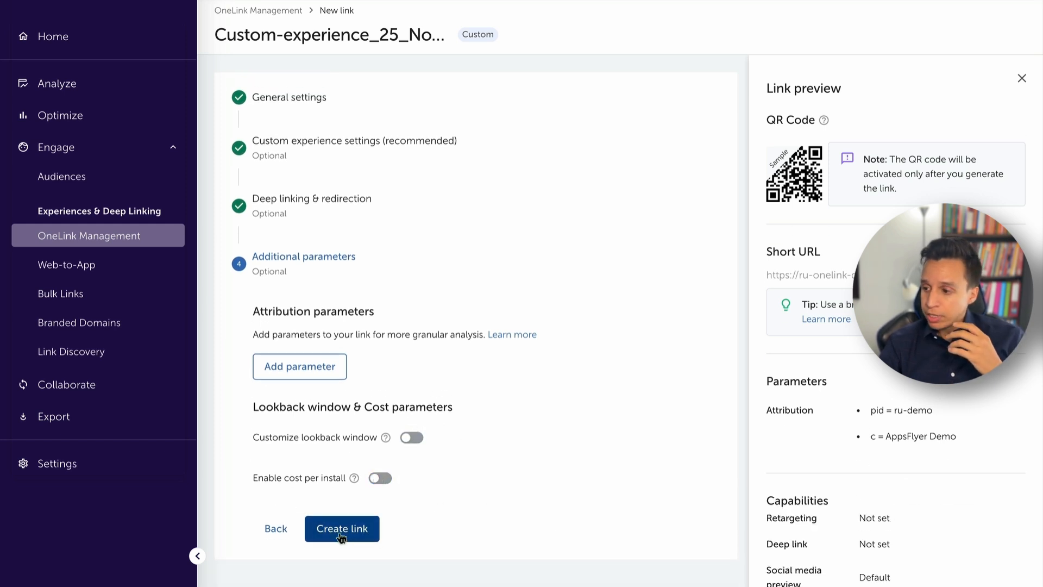
Generate the link and copy its long URL with pid=ru-demo and c=AppsFlyer Demo
left_click(341, 528)
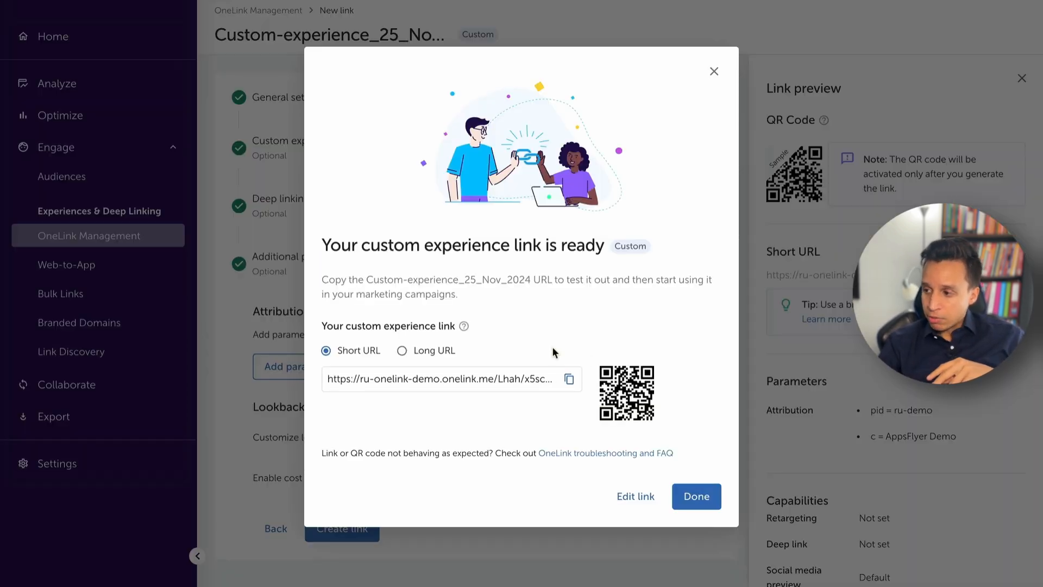
left_click(402, 351)
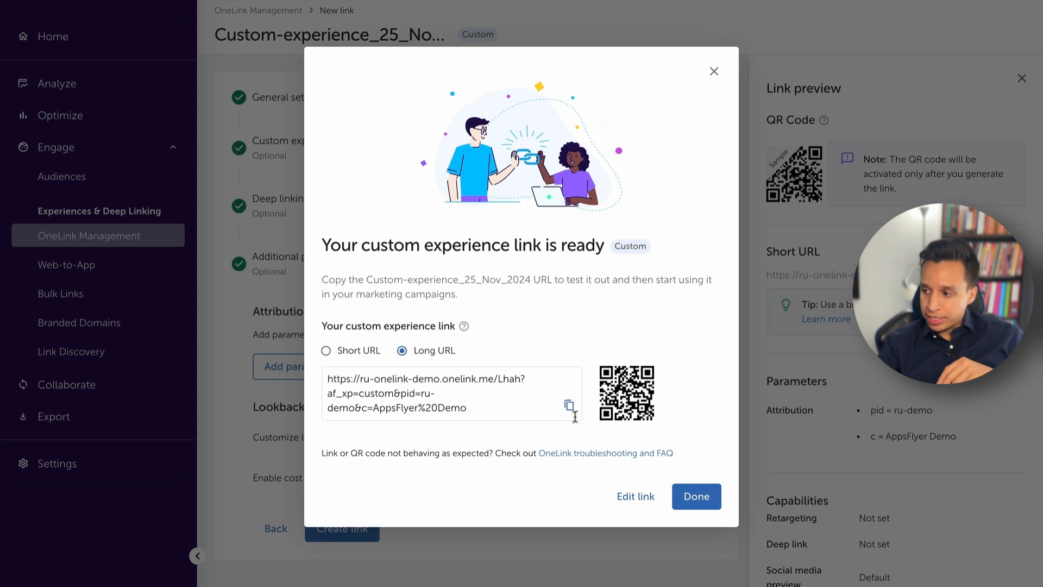
mouse_move(567, 404)
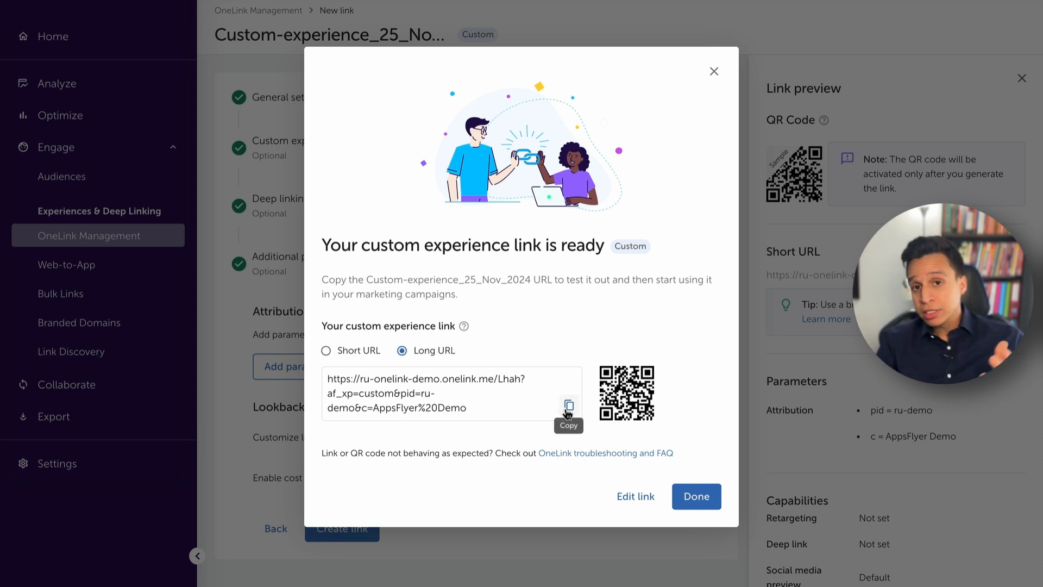
left_click(695, 496)
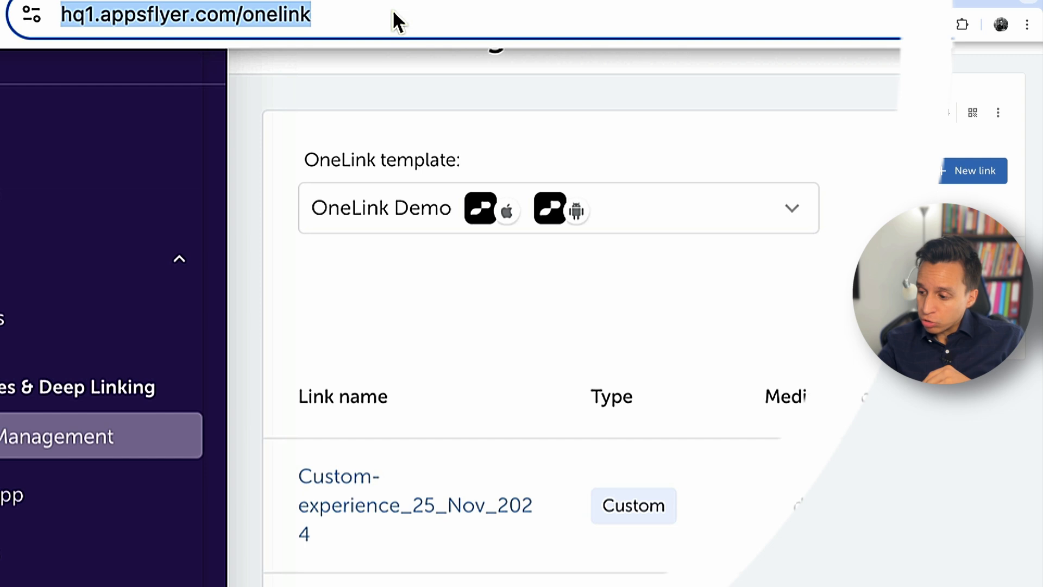
Paste the long OneLink URL (af_xp=custom, pid=ru-demo, c=AppsFlyer) into the address bar
type("https://ru-onelink-demo.onelink.me/Lhah?af_xp=custom&pid=ru-demo&c=AppsFlyer")
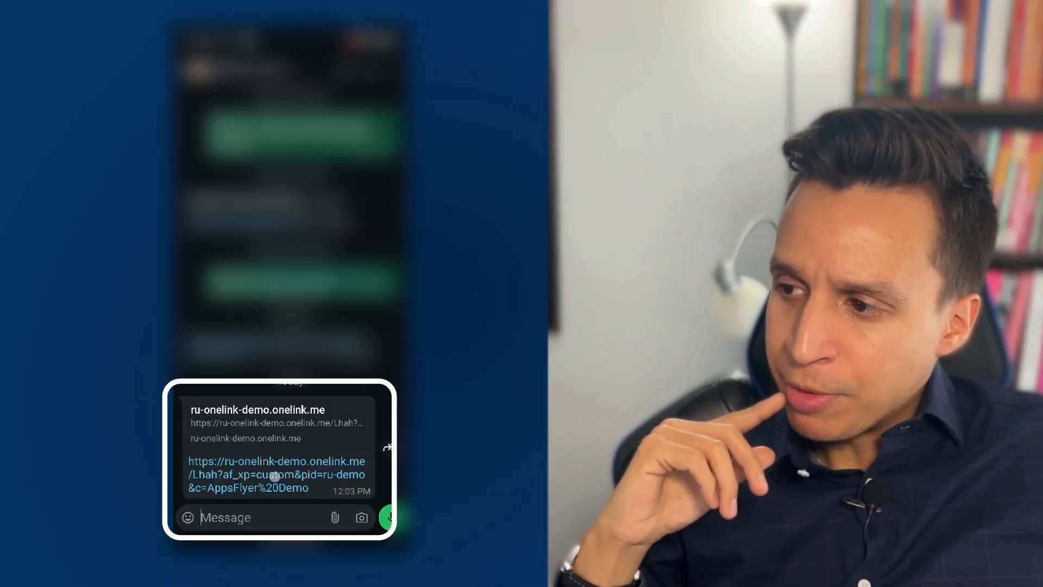
Follow the shared OneLink to the Google Play listing and install the demo app
left_click(276, 474)
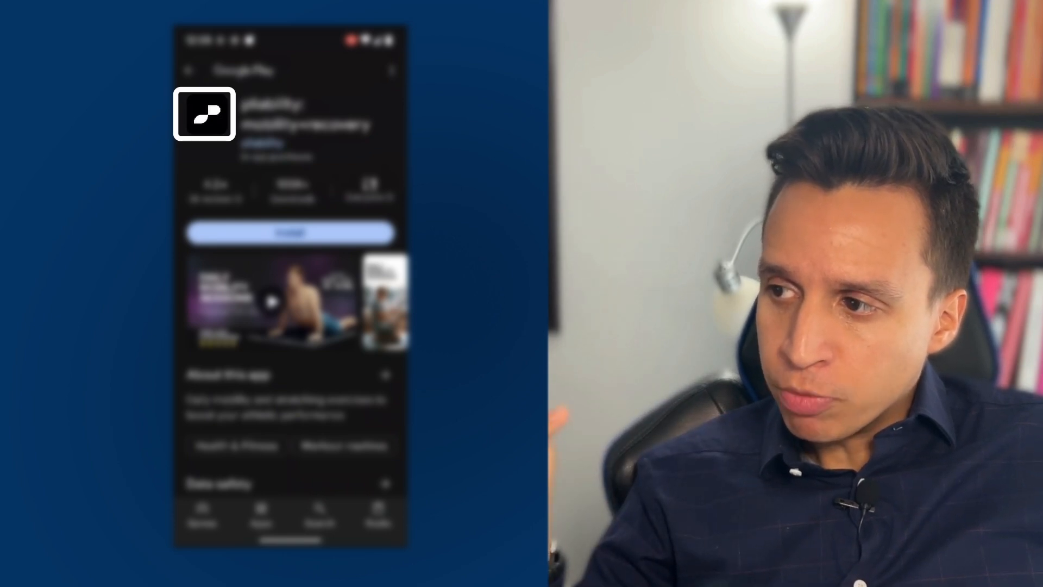
left_click(289, 233)
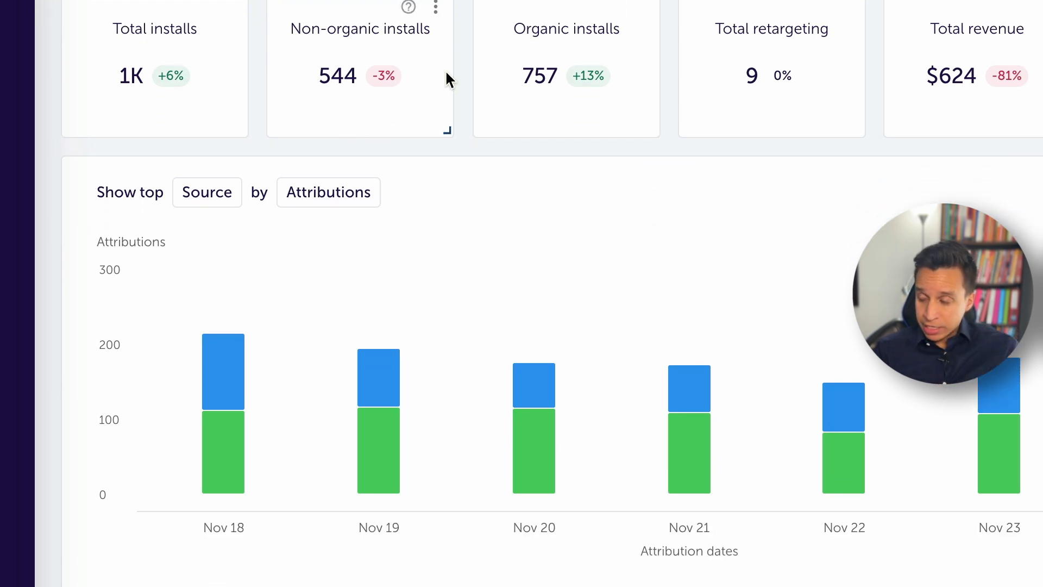
Scroll to the media source table showing appsflyer-demo with 1 install
scroll("down", 3)
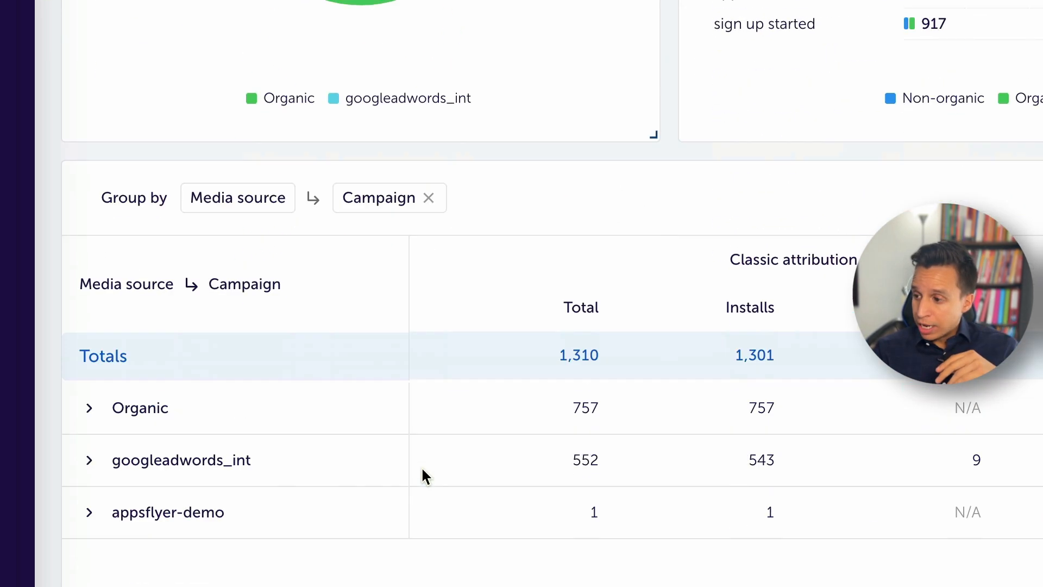
scroll("down", 3)
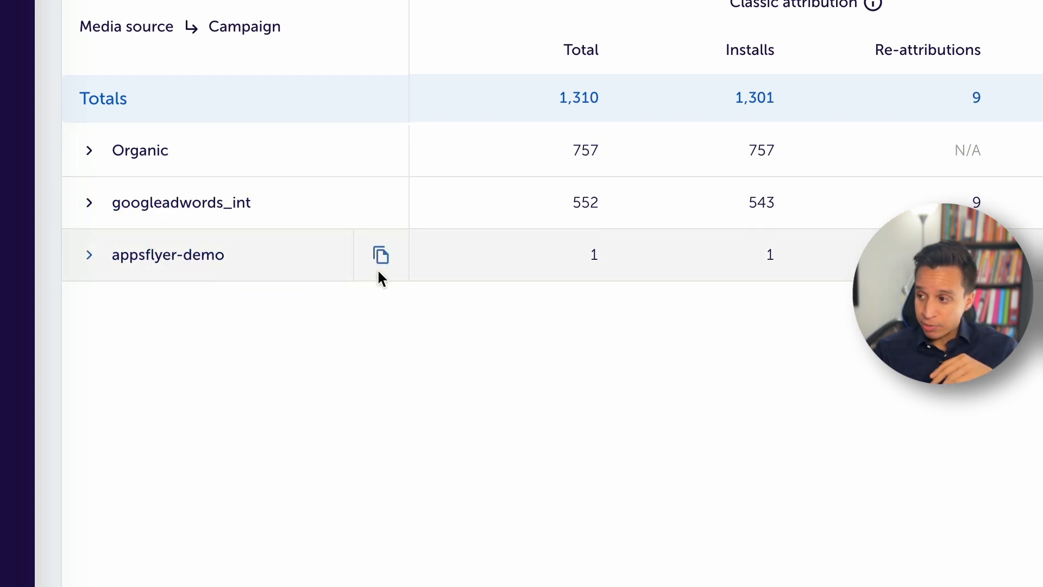
mouse_move(580, 449)
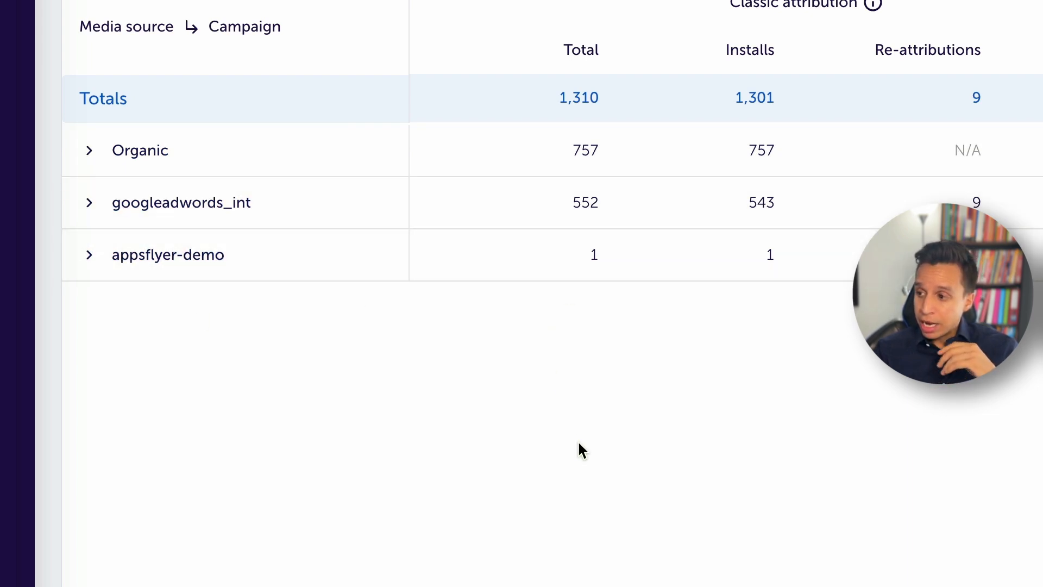